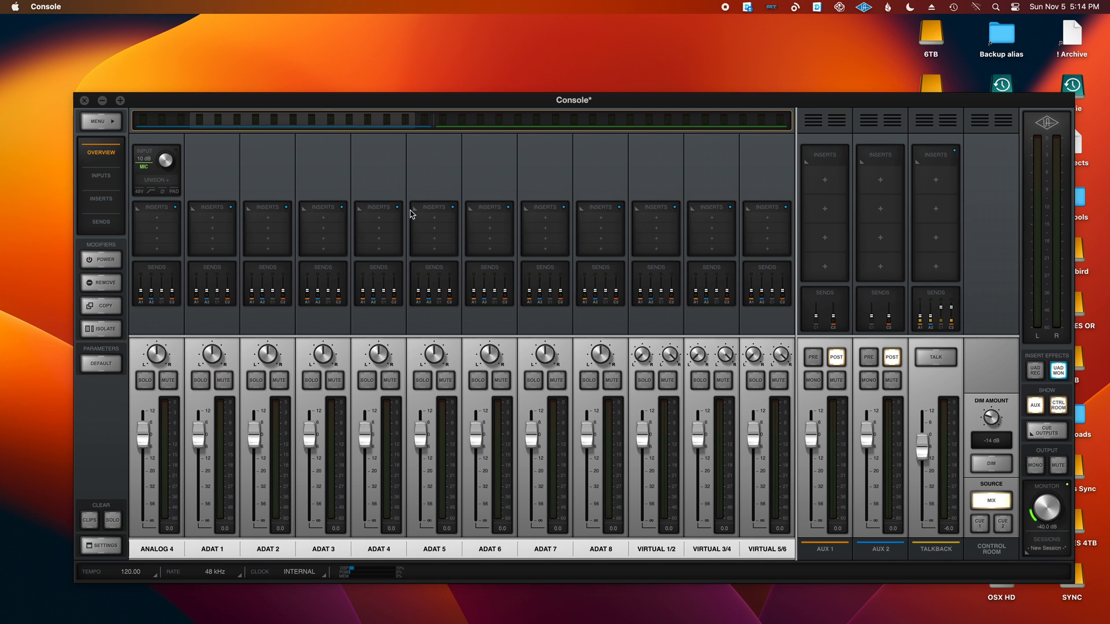
Review Virtual 1/2's channel options and the I/O Matrix input and output assignments in Console settings.
double_click(654, 548)
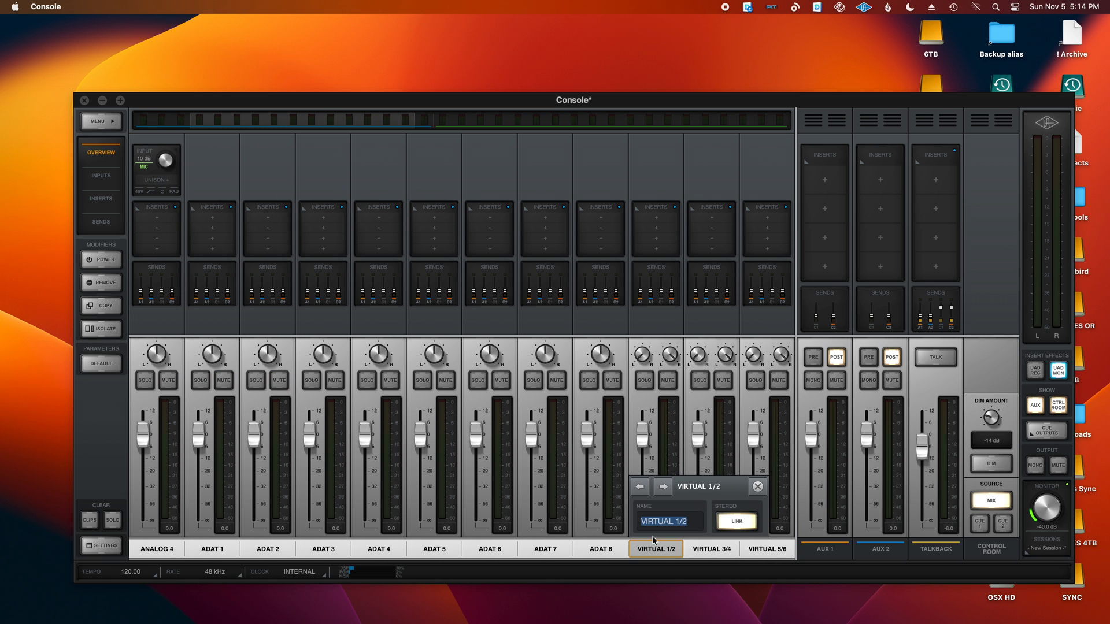
left_click(757, 486)
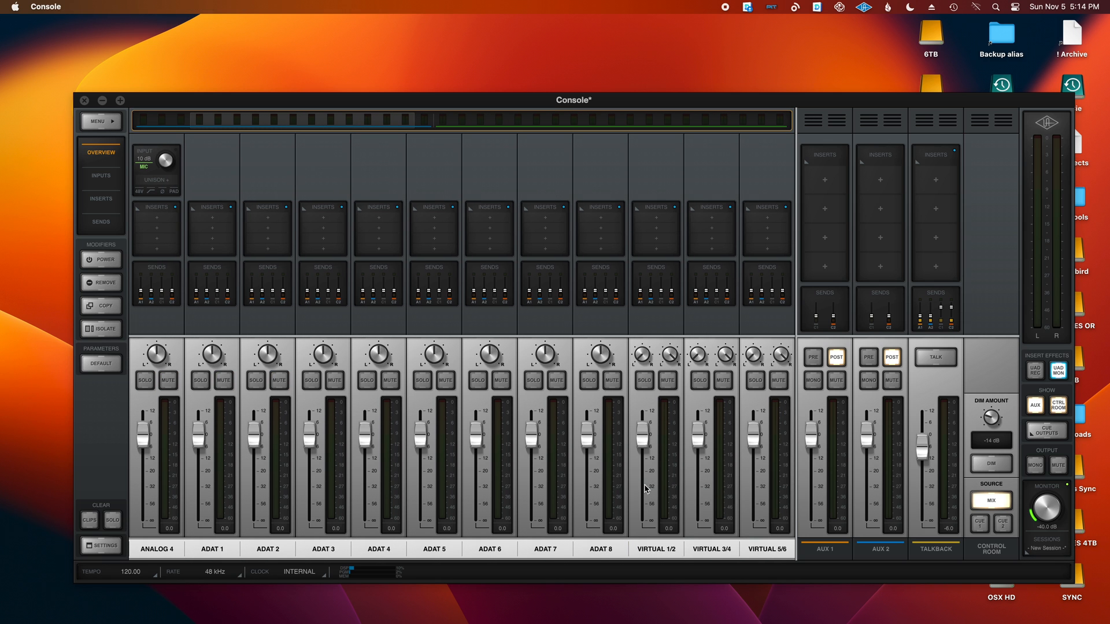
mouse_move(643, 218)
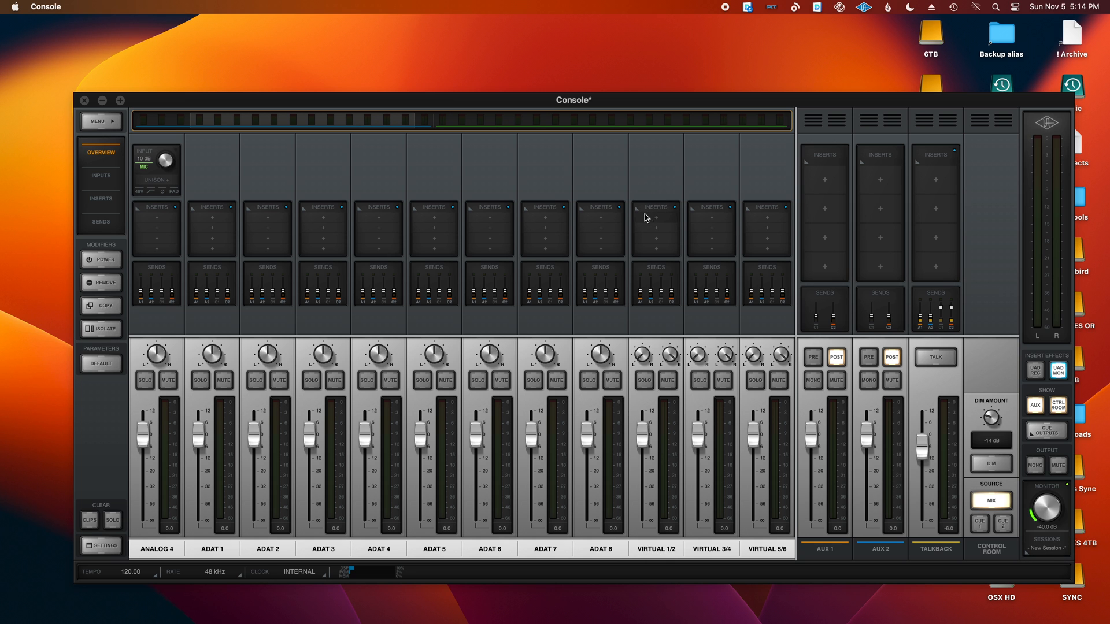
mouse_move(652, 222)
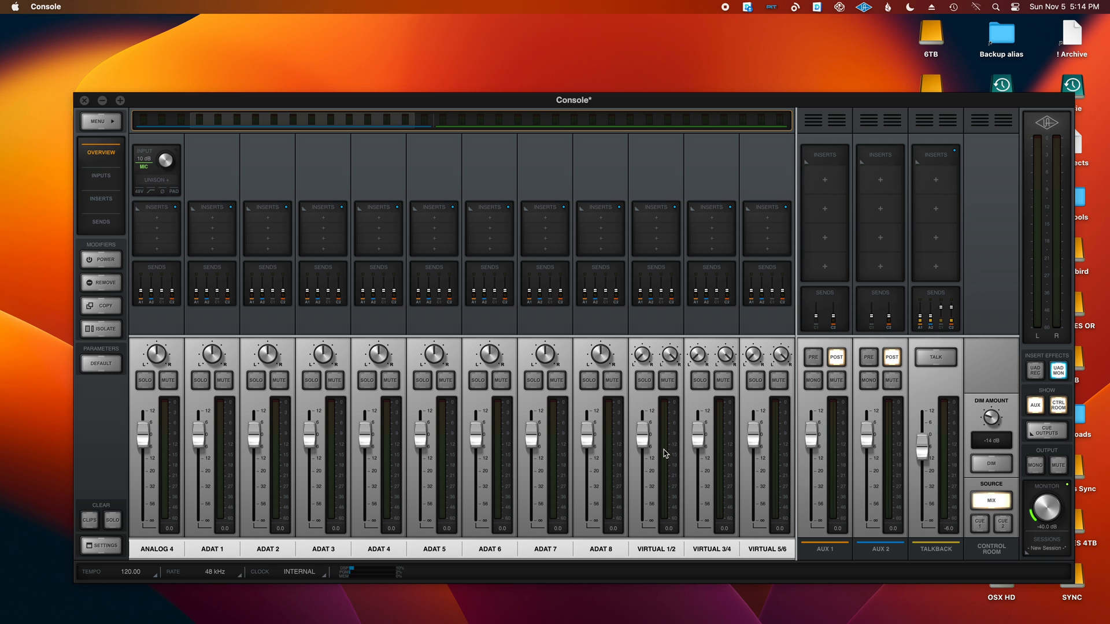
mouse_move(334, 509)
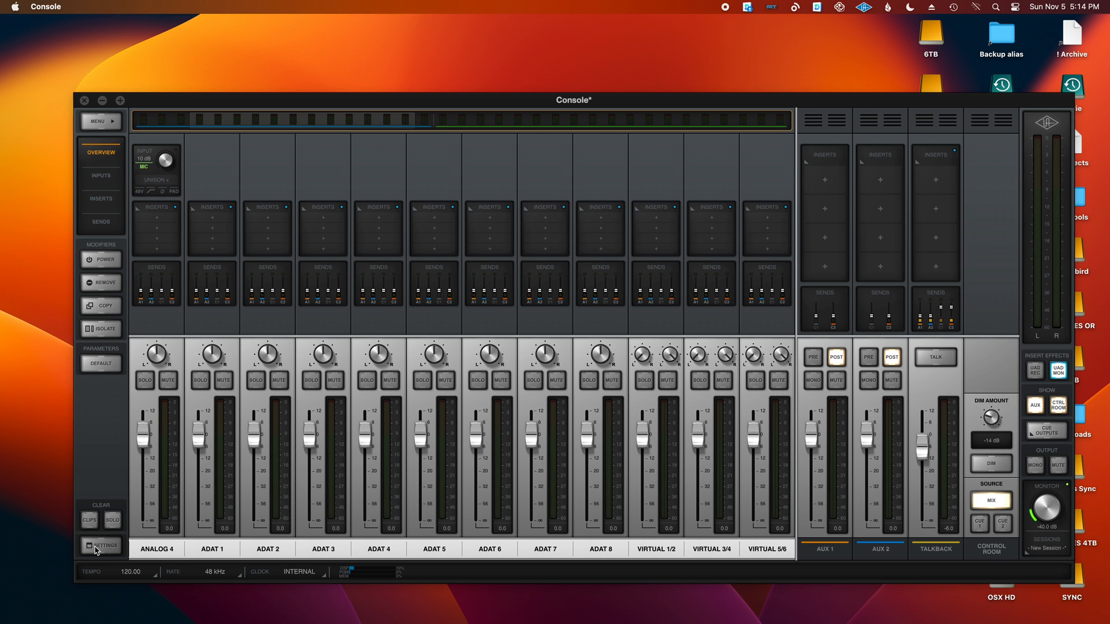
left_click(99, 546)
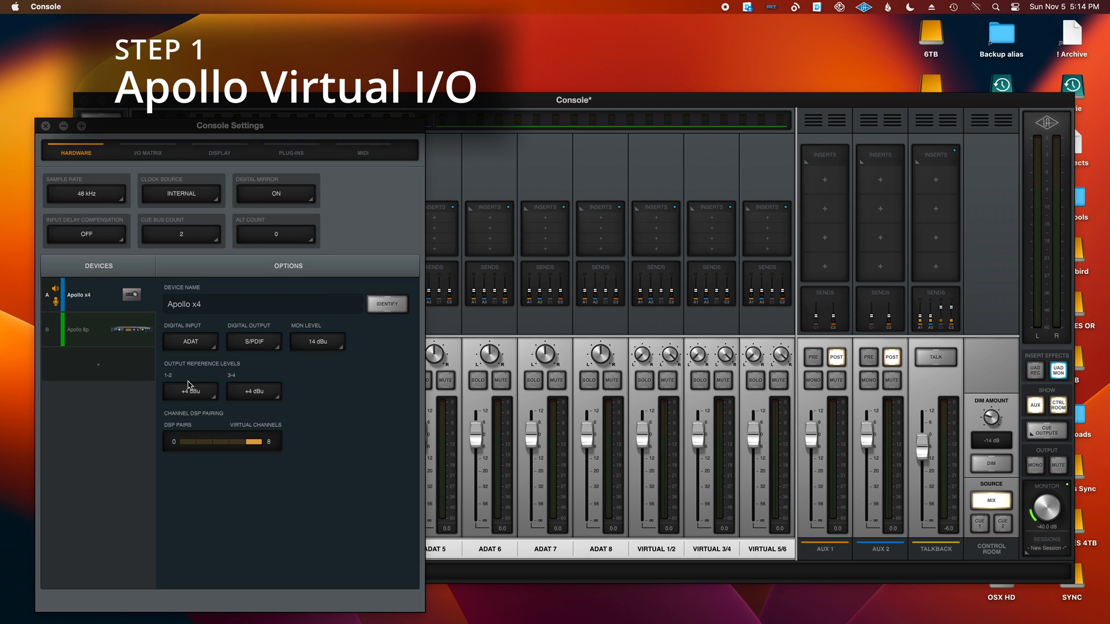
mouse_move(136, 157)
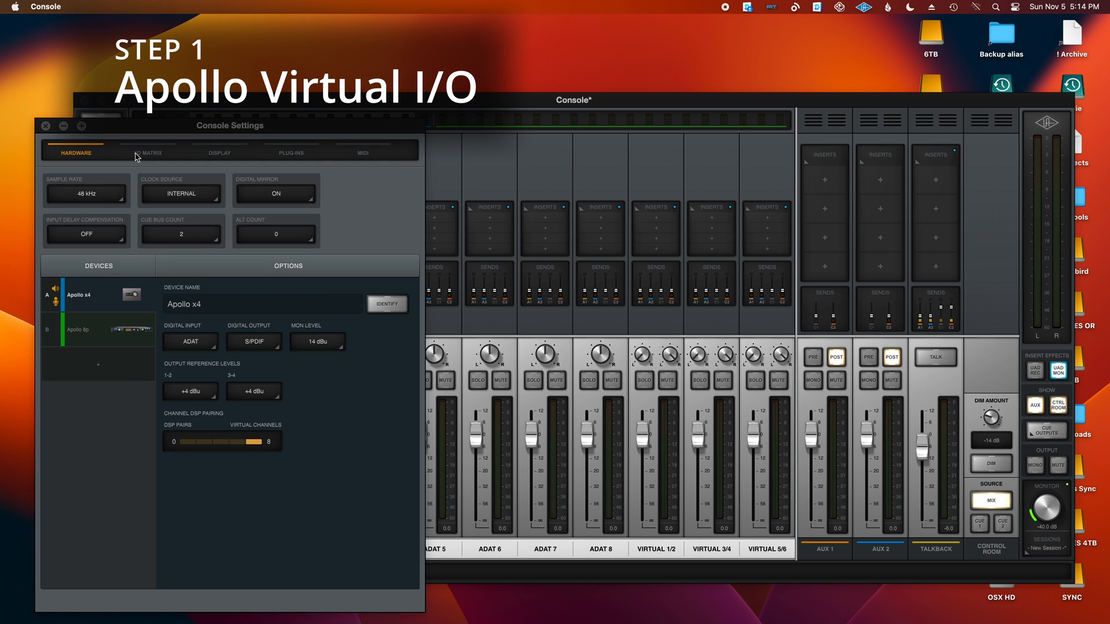
left_click(147, 152)
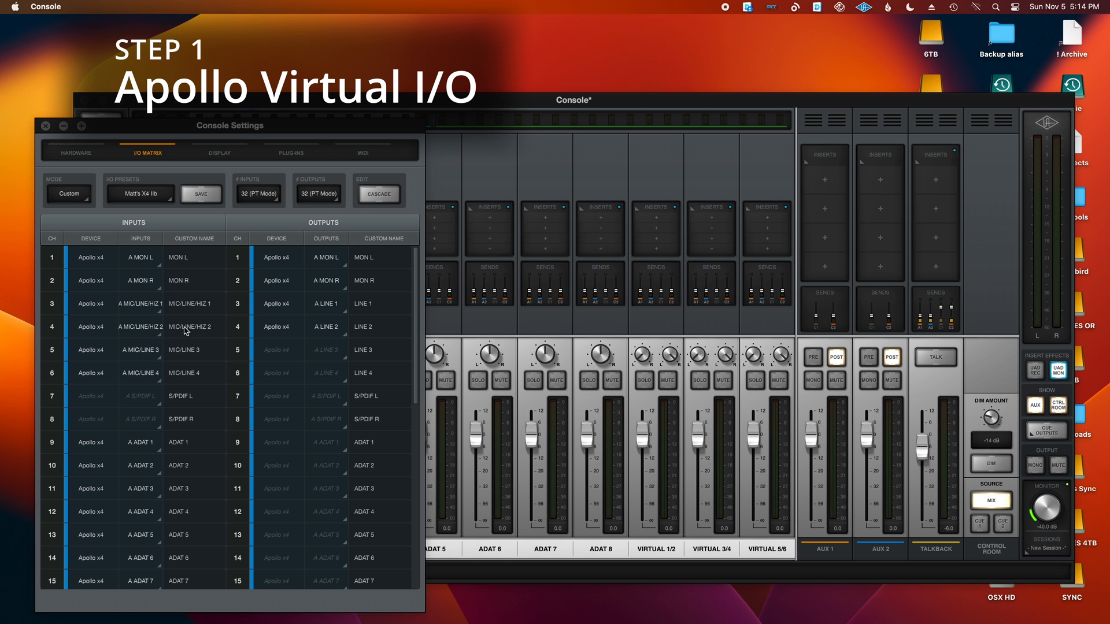
mouse_move(357, 355)
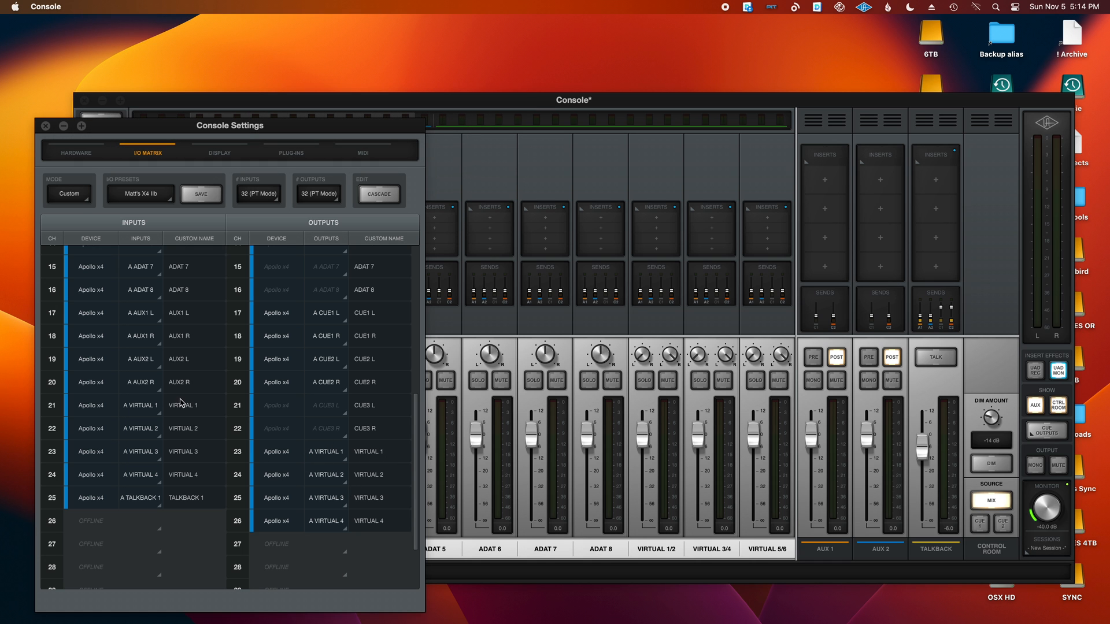
mouse_move(115, 428)
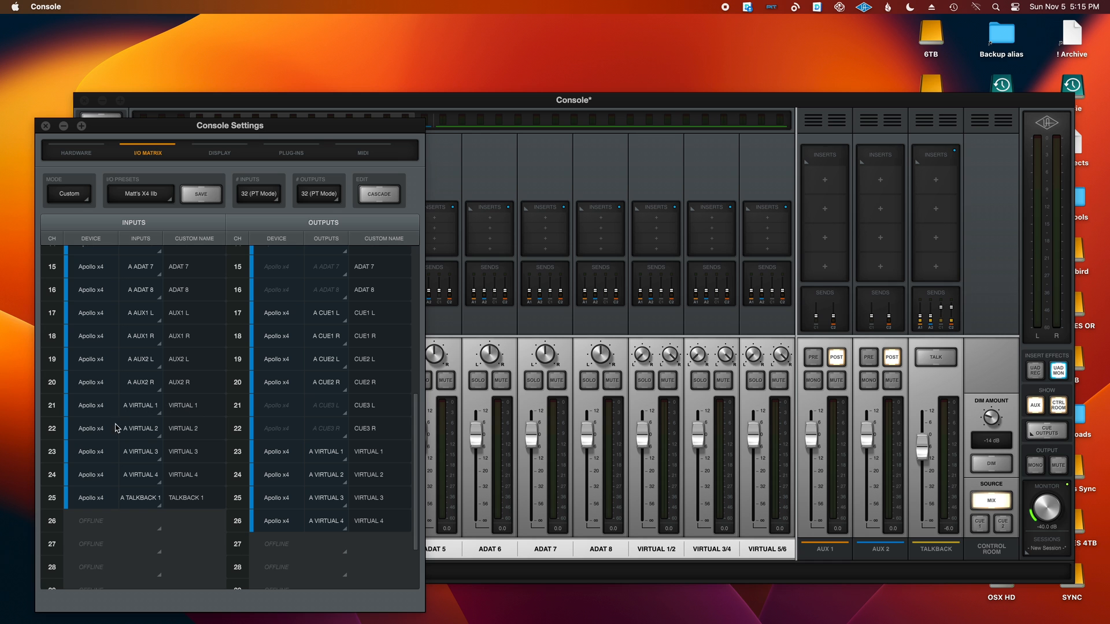
mouse_move(56, 410)
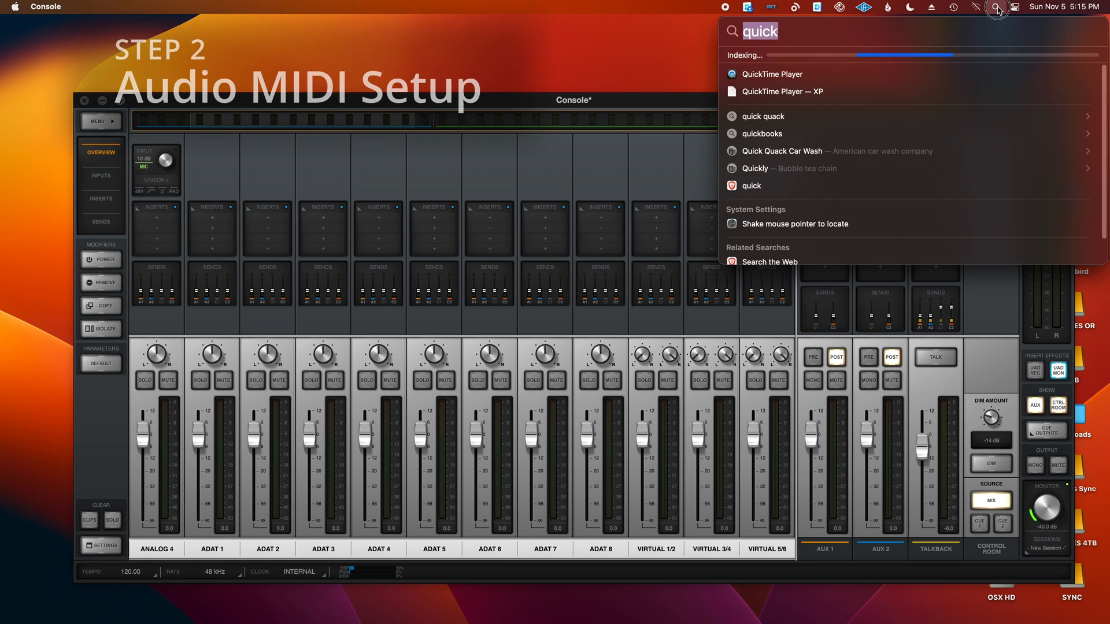
Launch Audio MIDI Setup via Spotlight.
type("audio mIDI Setup")
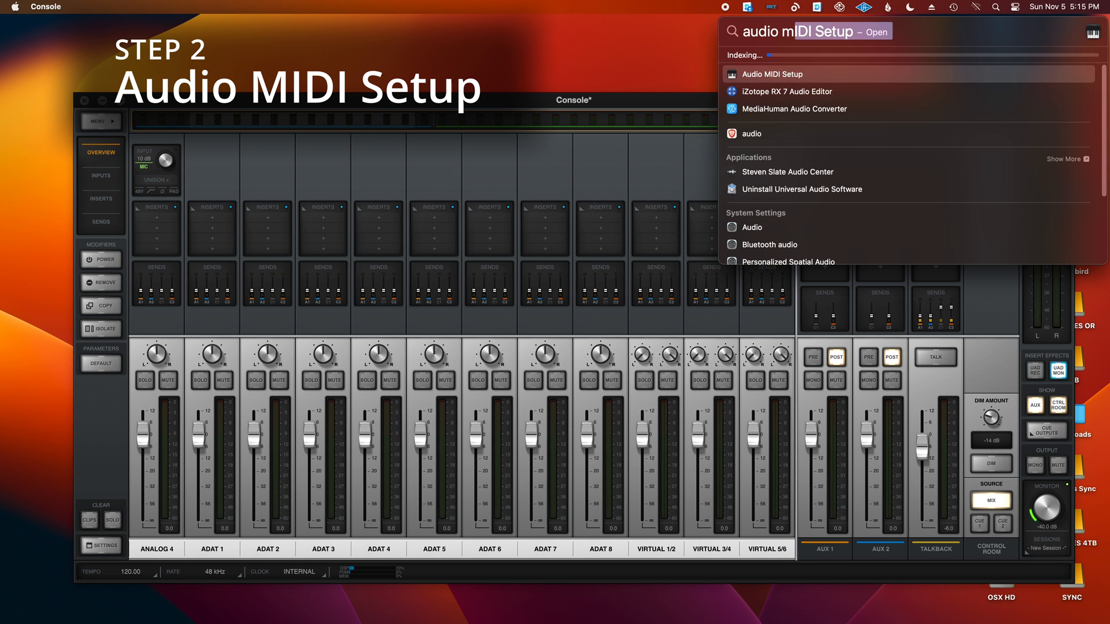
left_click(770, 74)
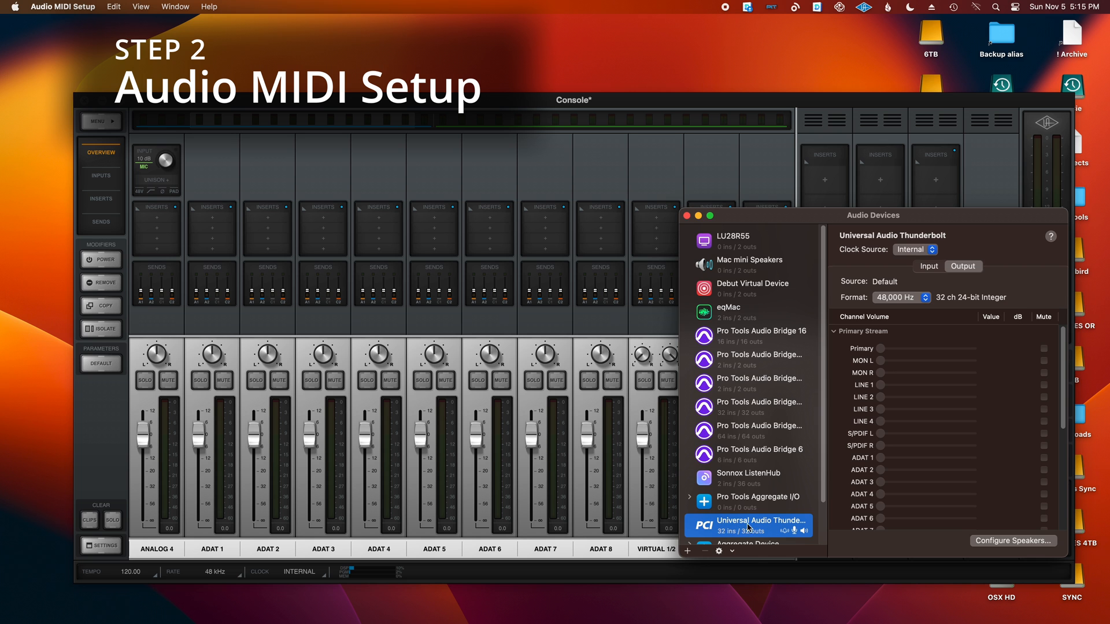
mouse_move(835, 241)
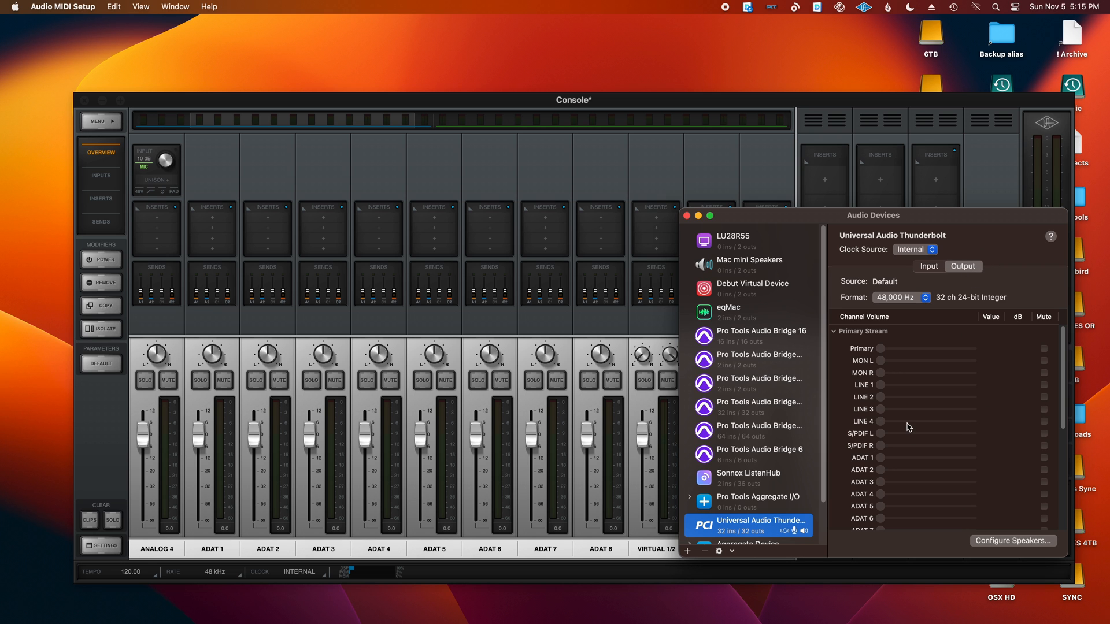
Route the Universal Audio Thunderbolt's stereo speakers to VIRTUAL 1 and VIRTUAL 2 and confirm.
scroll("down", 3)
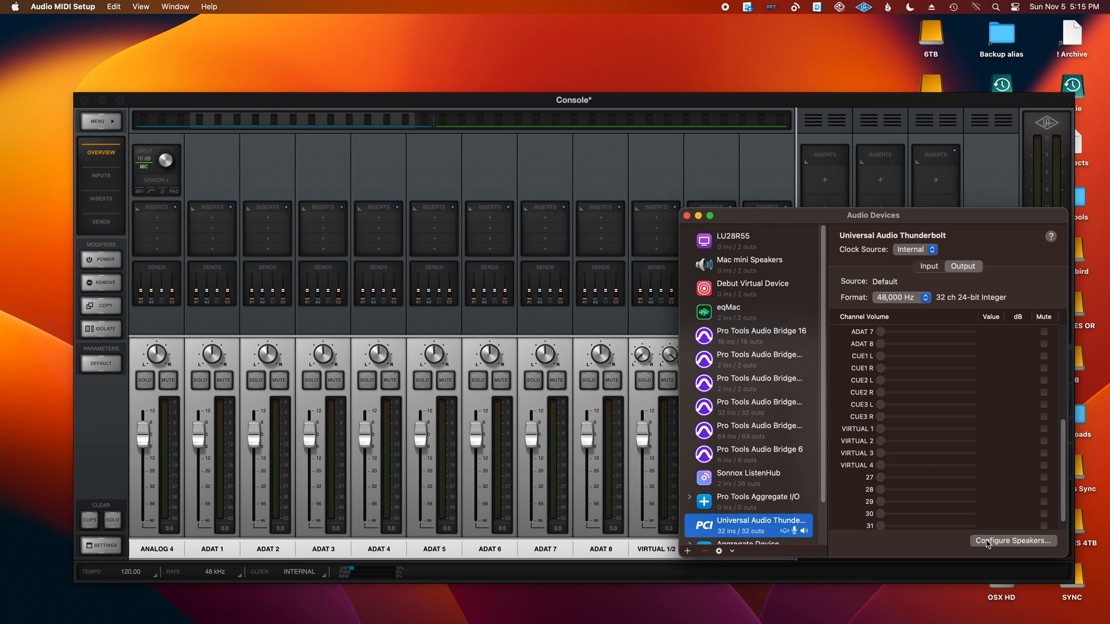
mouse_move(1017, 549)
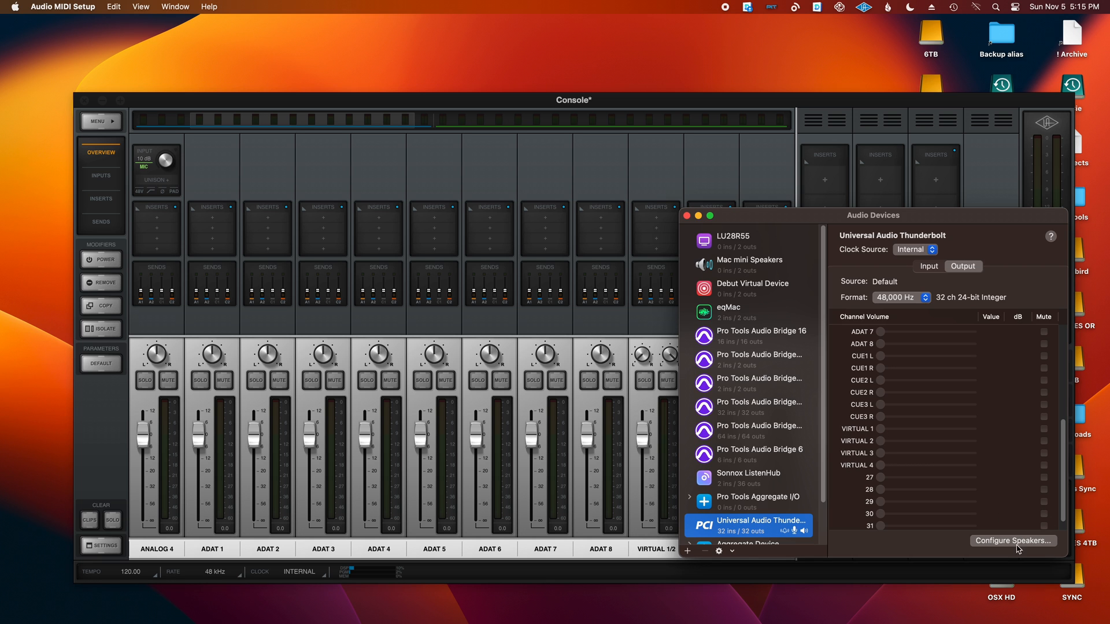
left_click(1010, 541)
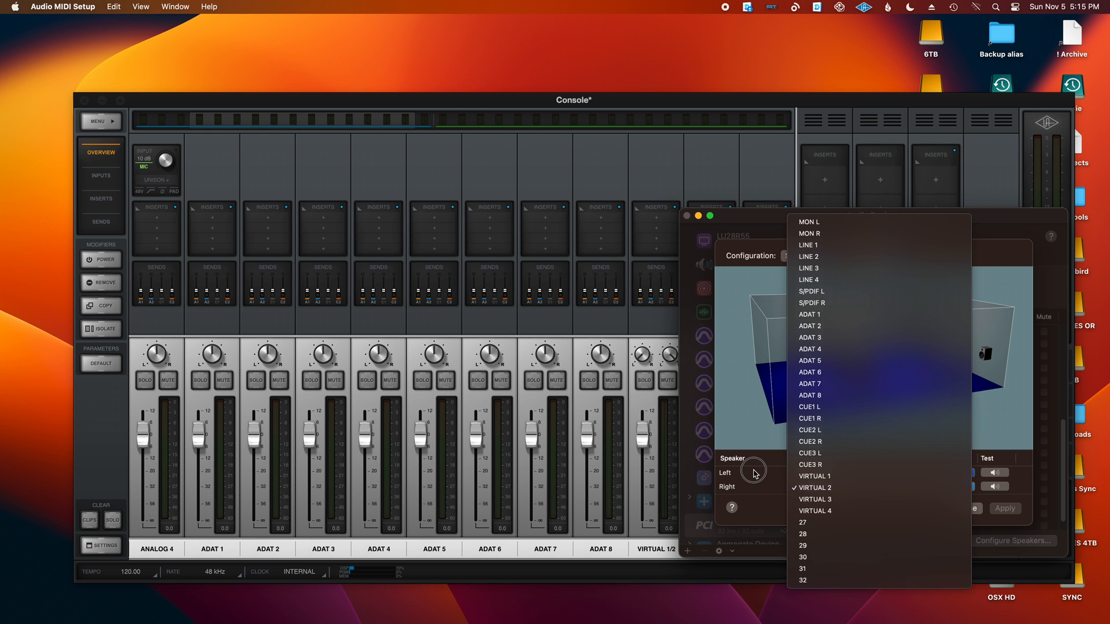
left_click(814, 488)
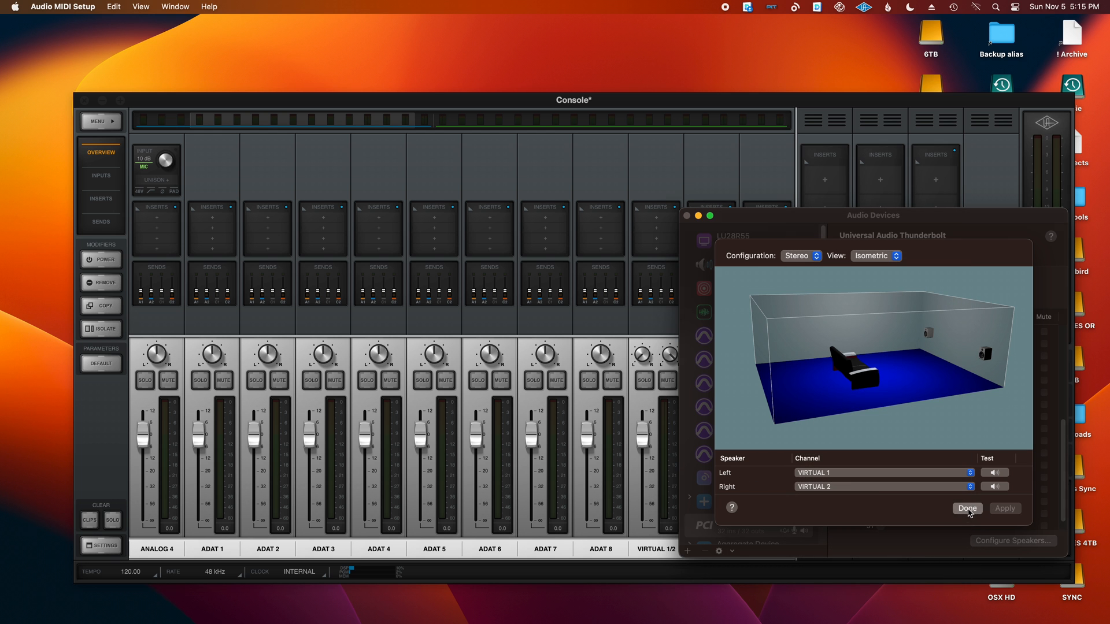
left_click(965, 508)
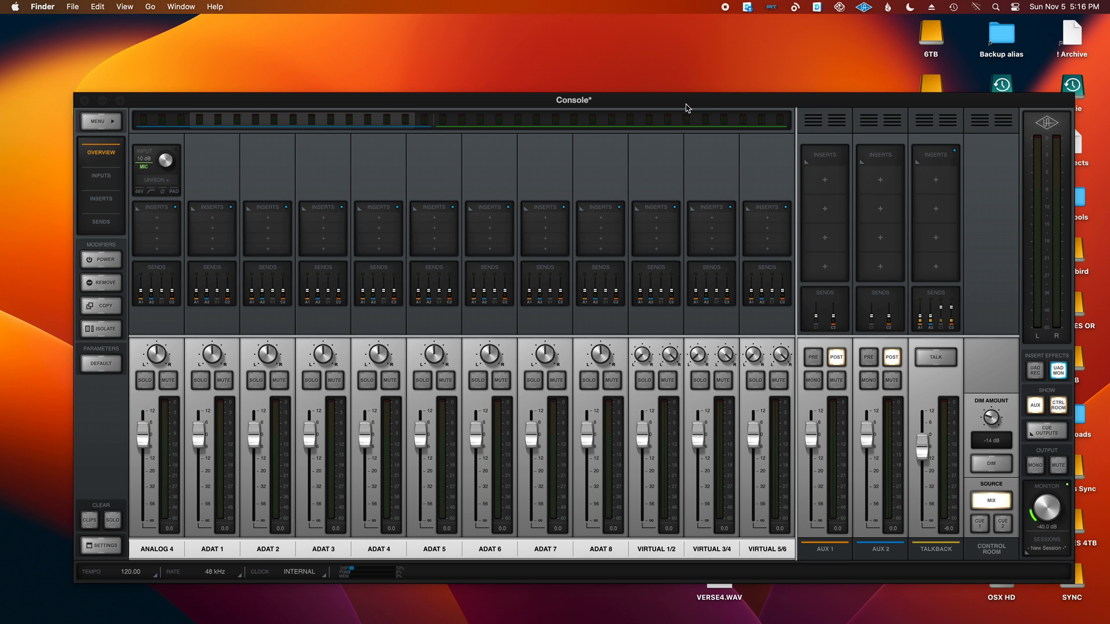
mouse_move(716, 595)
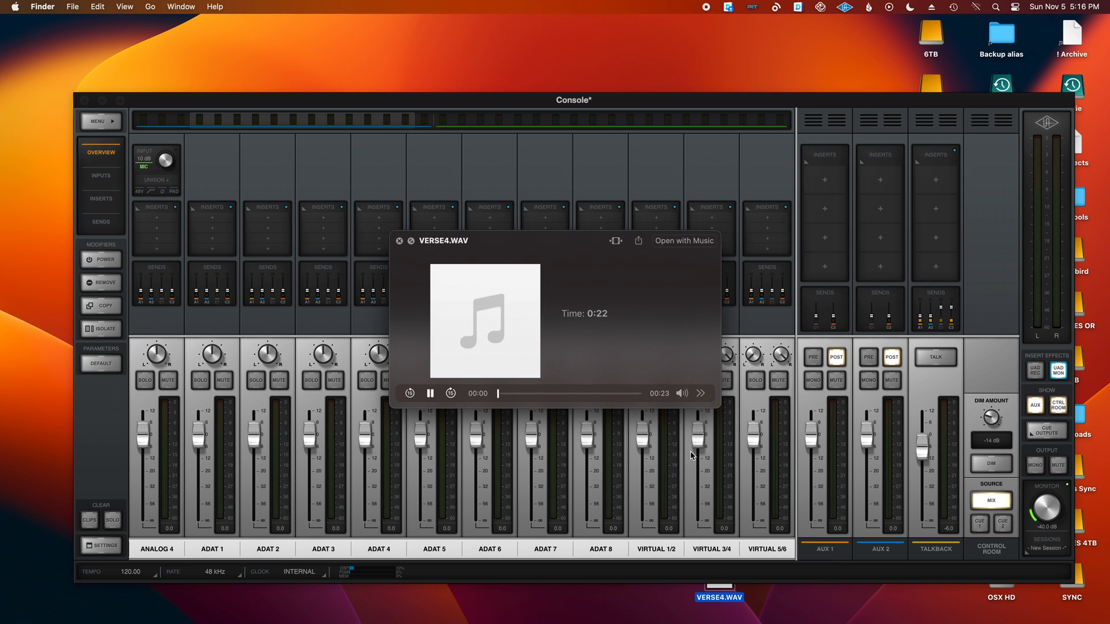
Return to the Console mixer while VERSE4.WAV plays into Virtual 1/2 and show its first insert's plug-in choices.
left_click(430, 393)
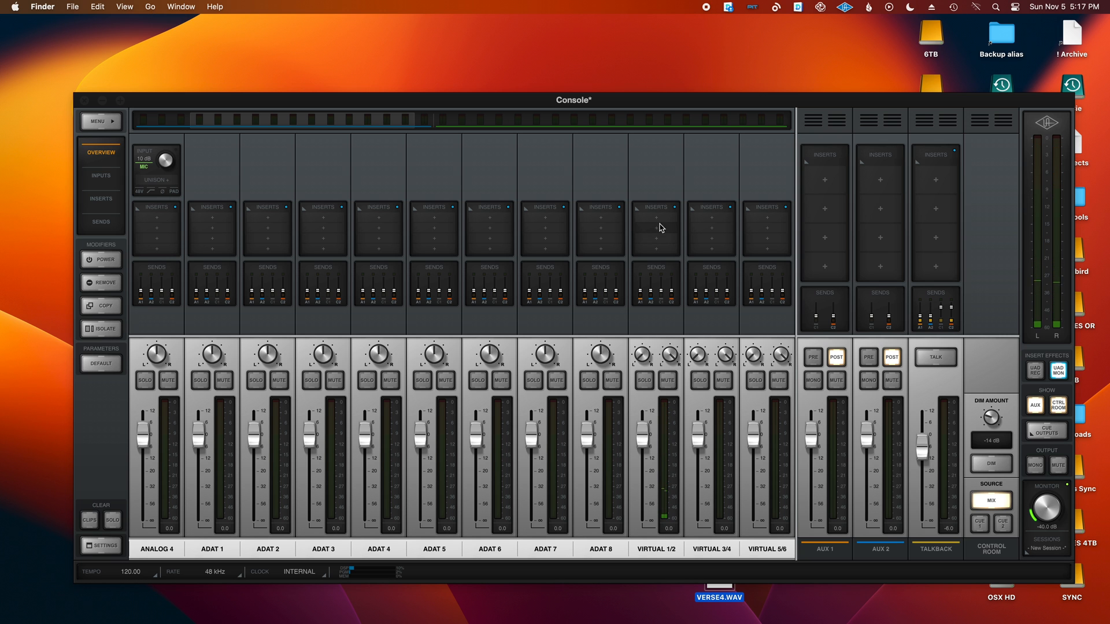
left_click(654, 218)
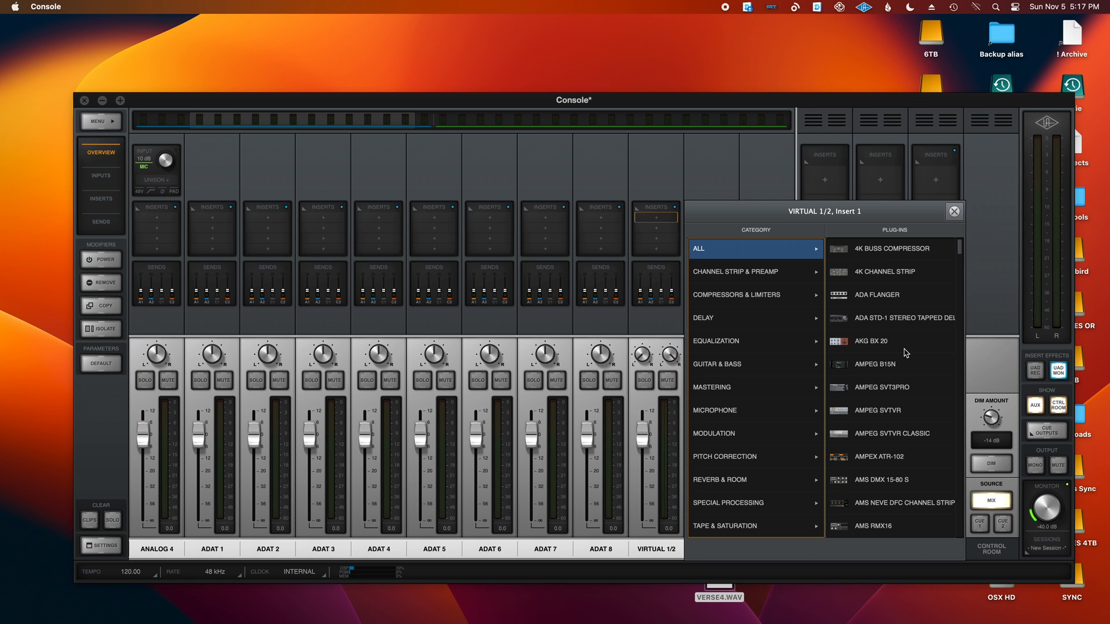
mouse_move(740, 310)
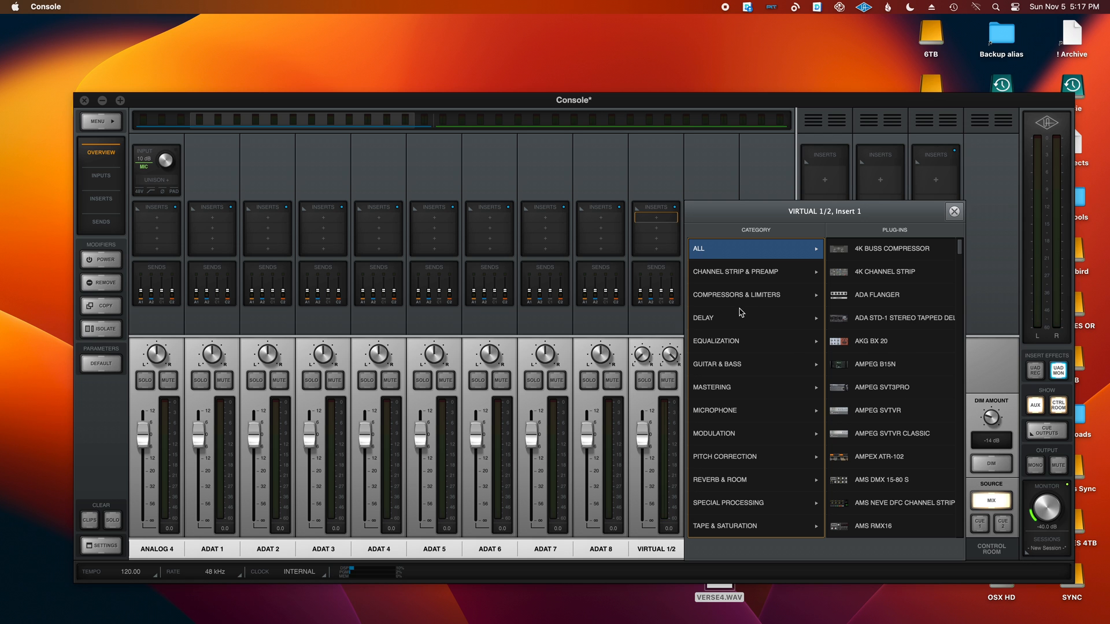
mouse_move(732, 346)
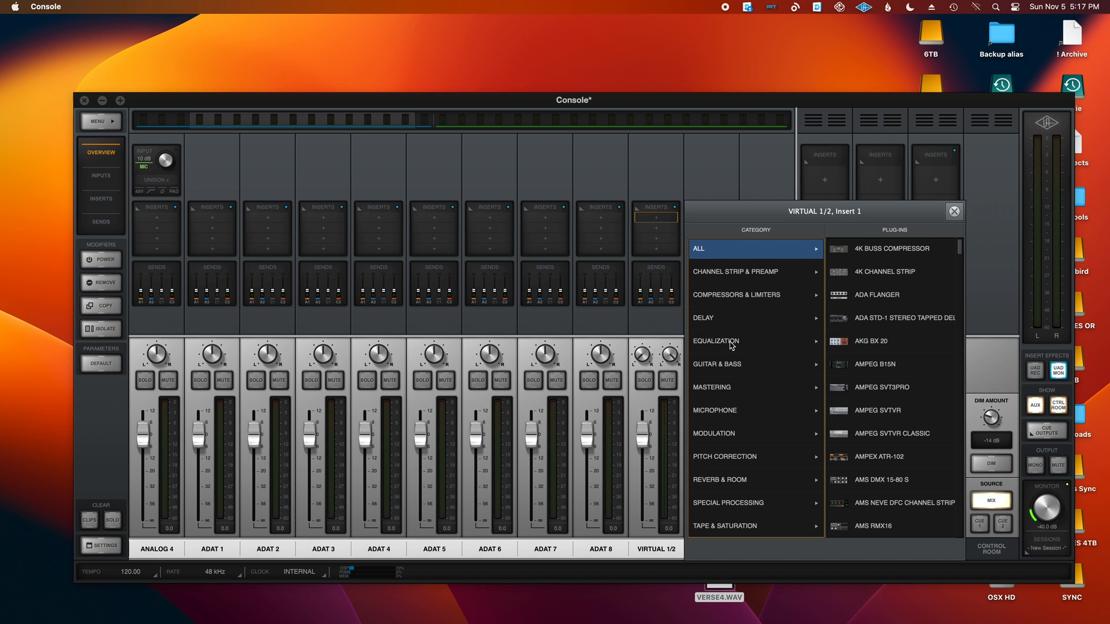
Insert the API 550A from the Equalization category on Virtual 1/2's first slot.
left_click(716, 341)
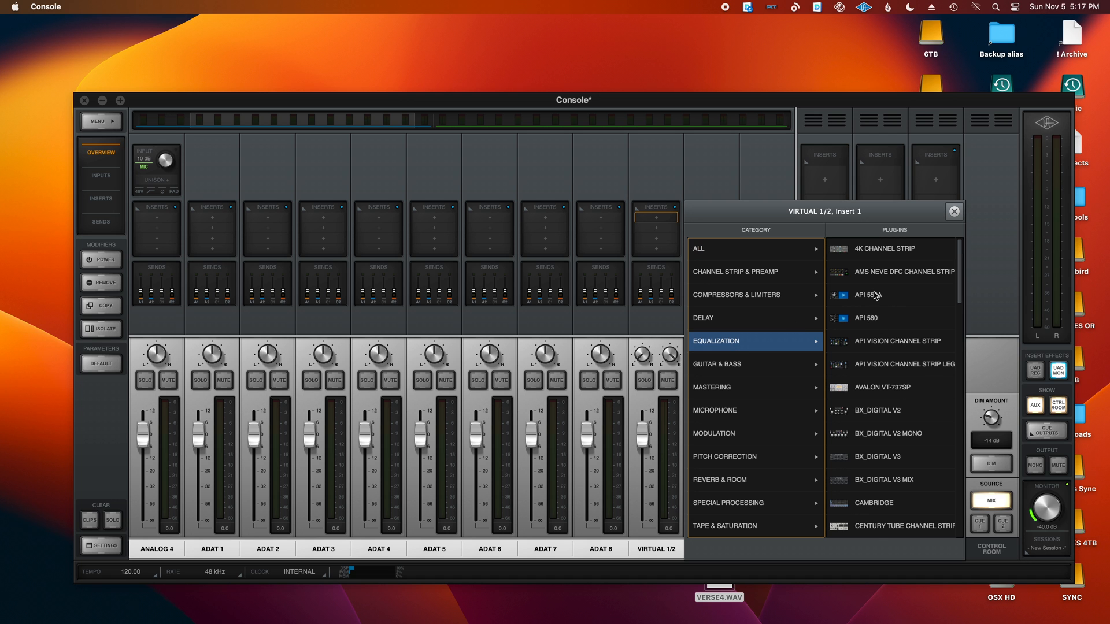
left_click(864, 294)
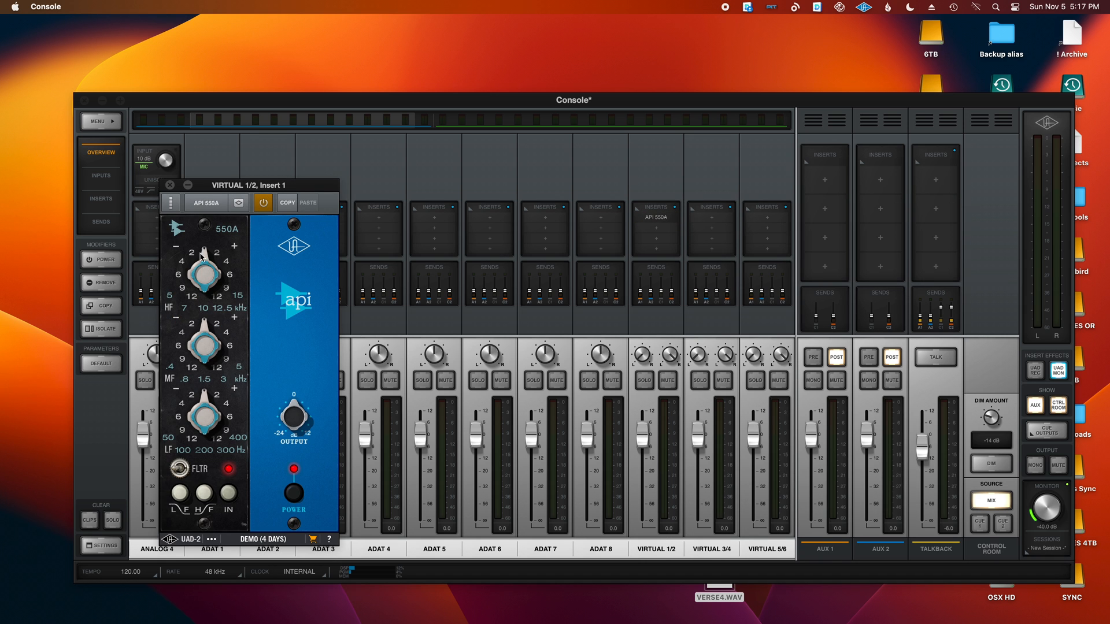
Adjust the API 550A band gains during playback and toggle its power to compare.
left_click_drag(201, 273, 180, 297)
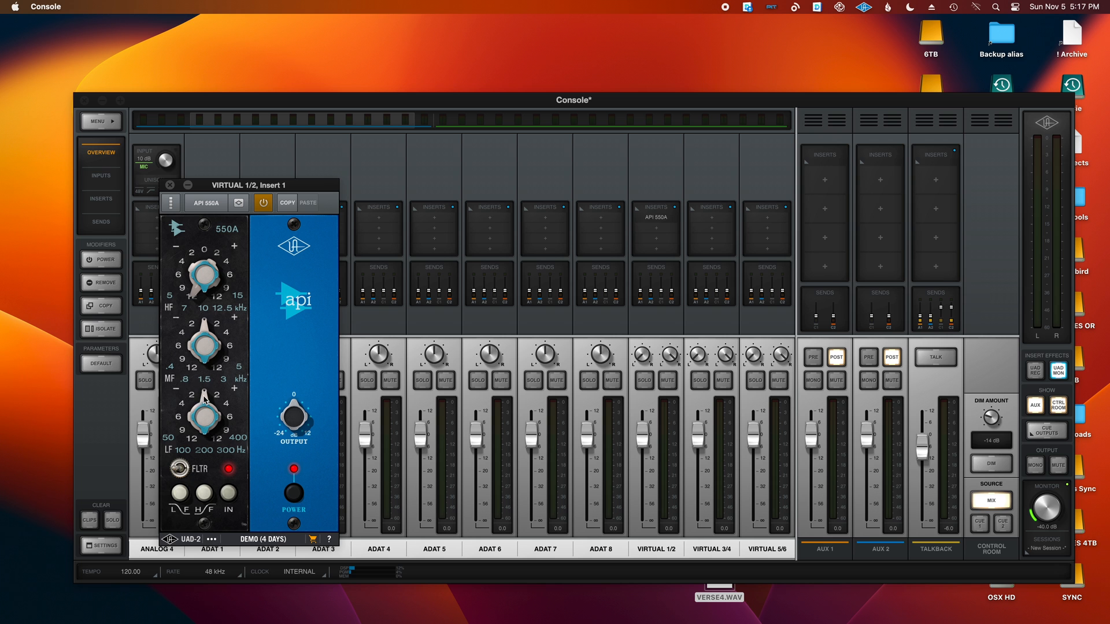
left_click_drag(206, 276, 206, 269)
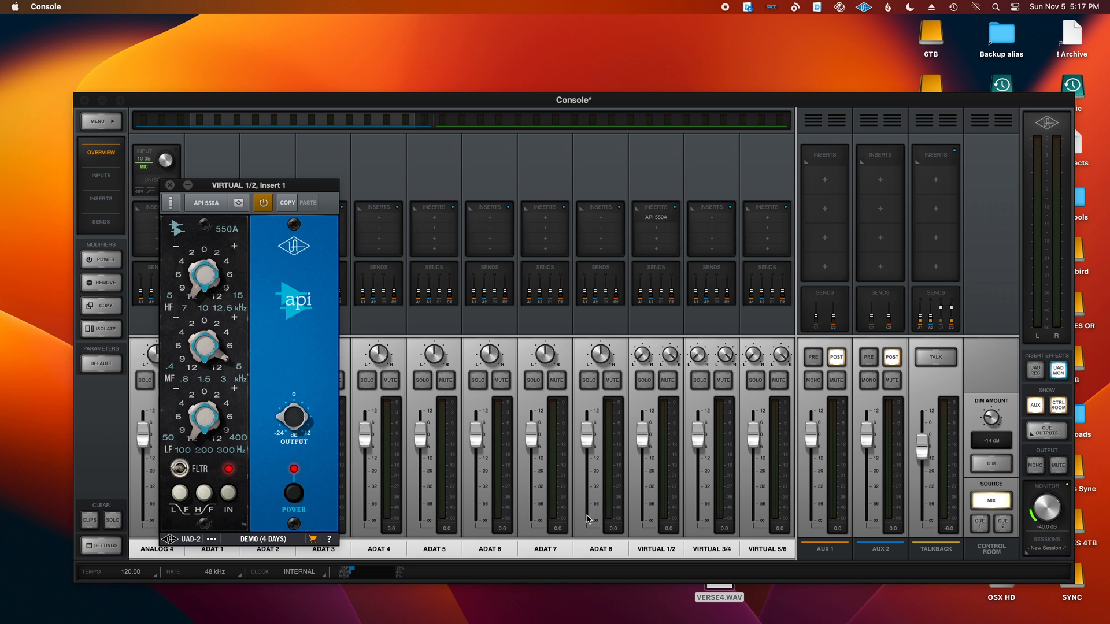
mouse_move(717, 599)
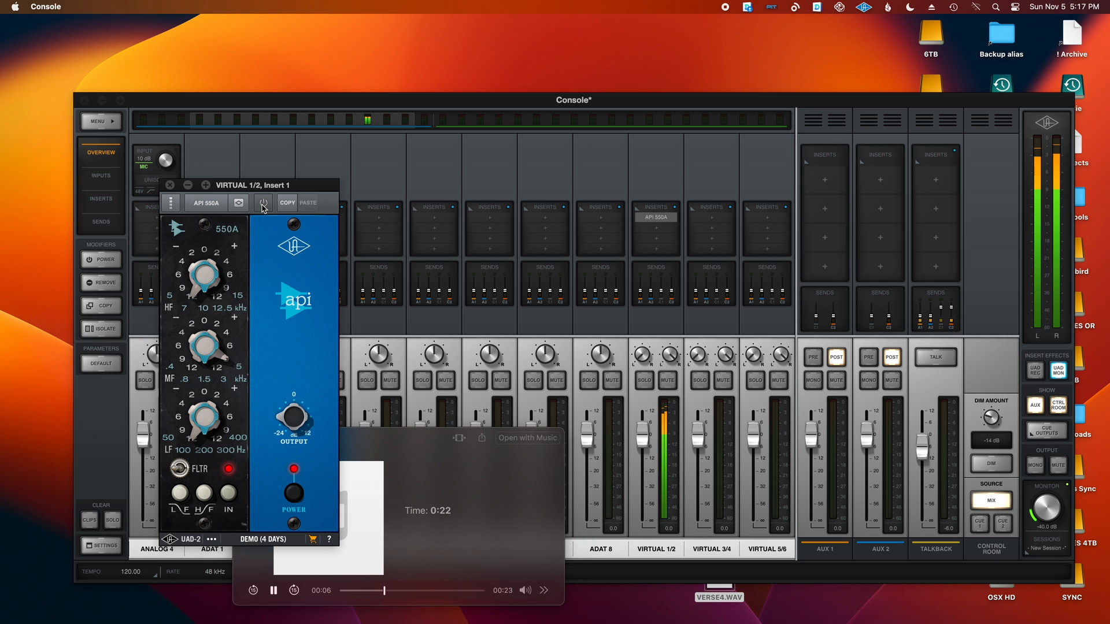
left_click(263, 202)
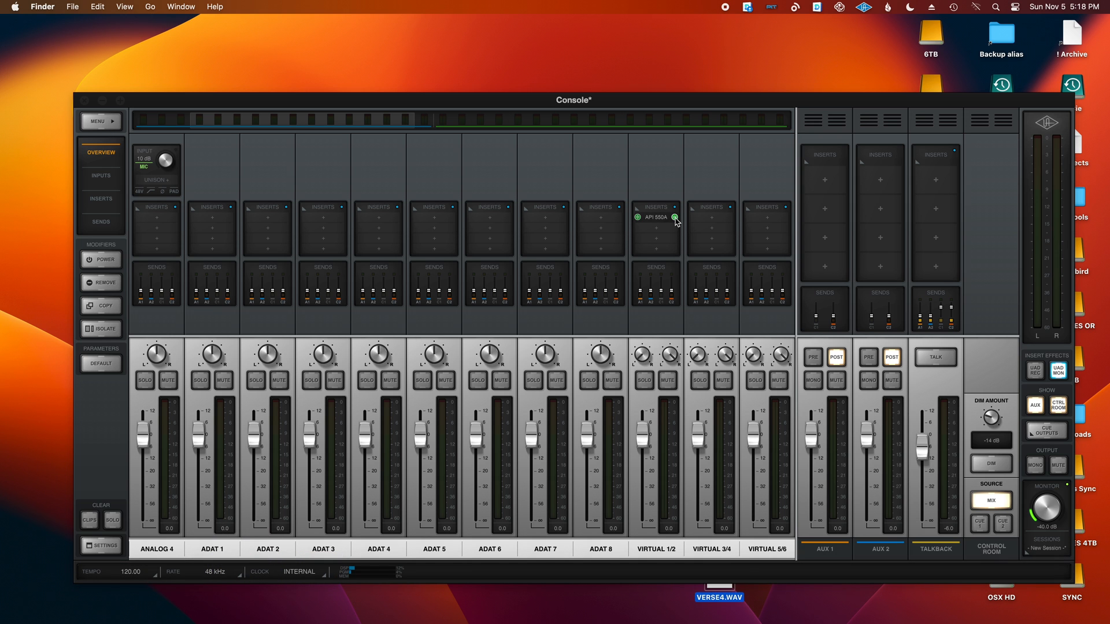
Close the UAD Console mixer window, leaving the desktop.
left_click(654, 216)
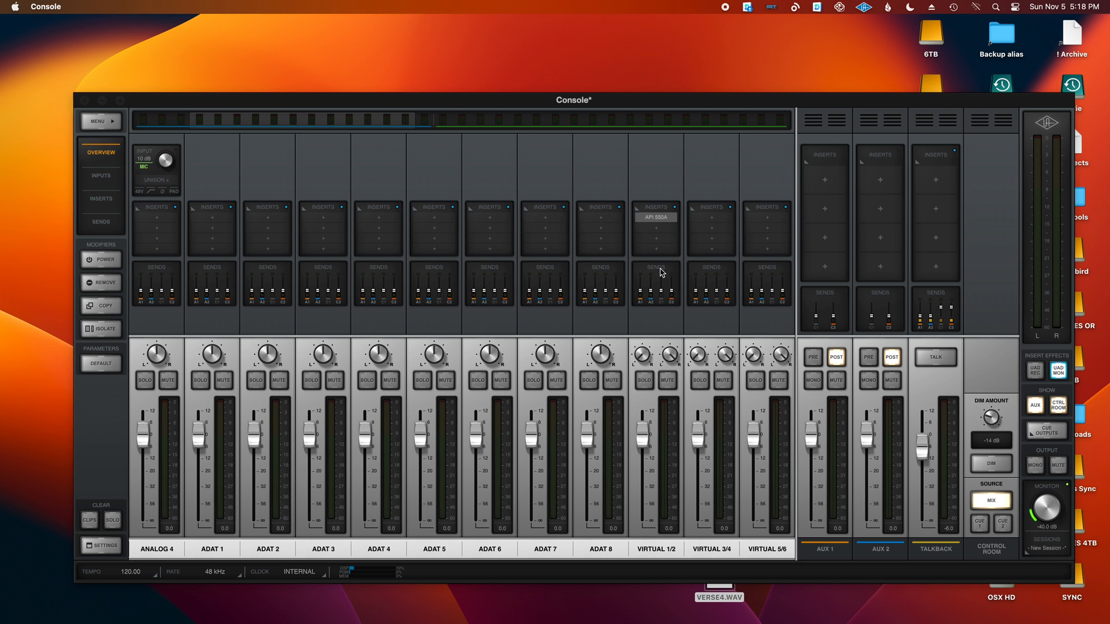
mouse_move(786, 77)
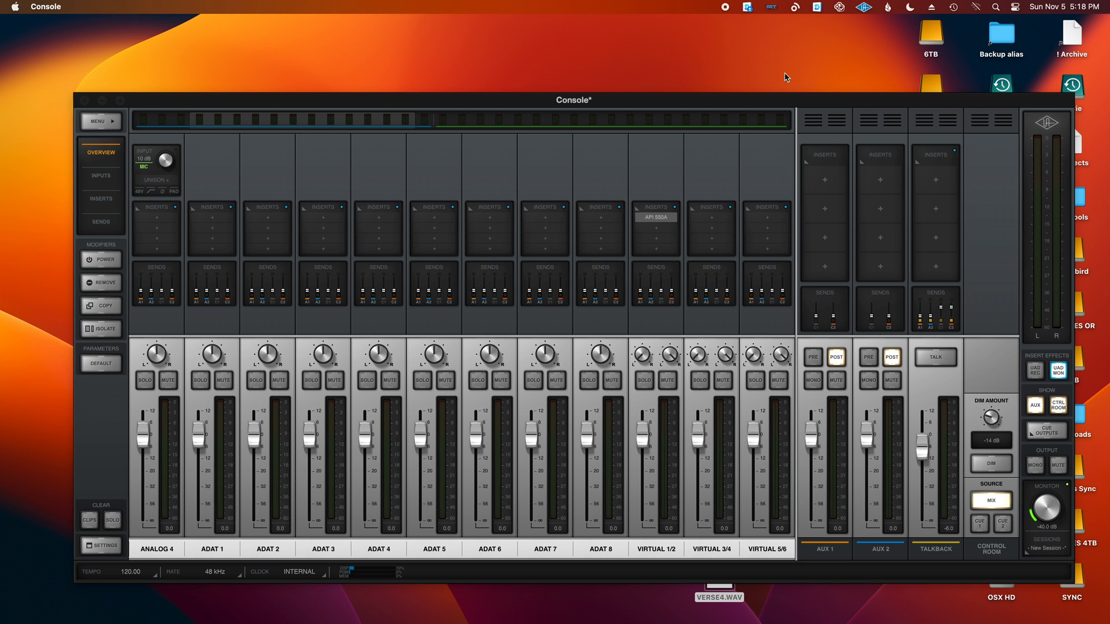
mouse_move(519, 50)
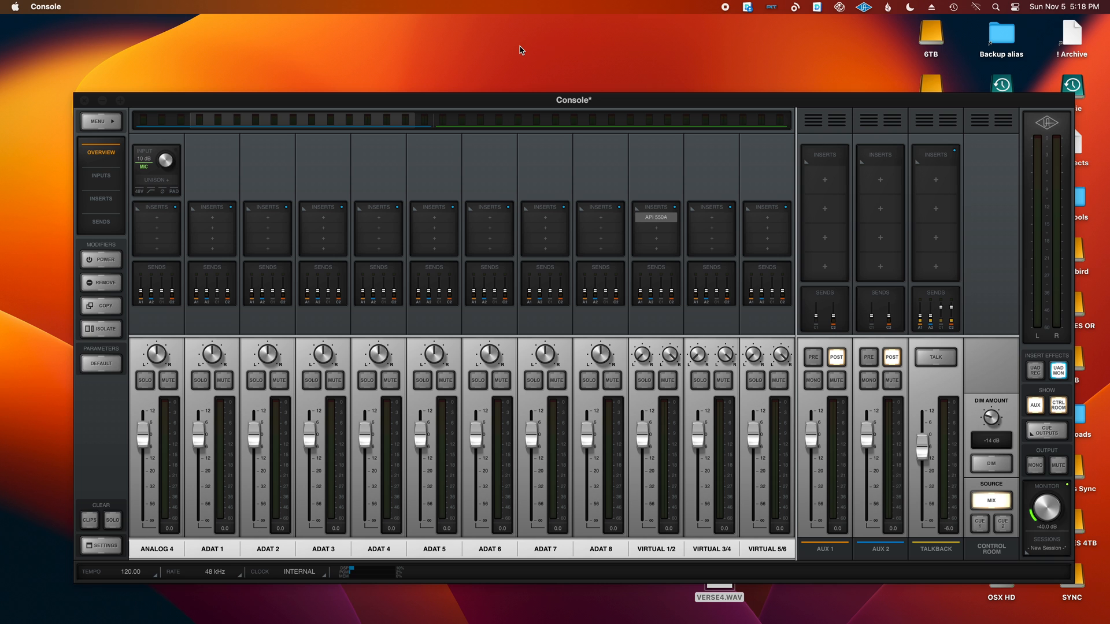
mouse_move(652, 55)
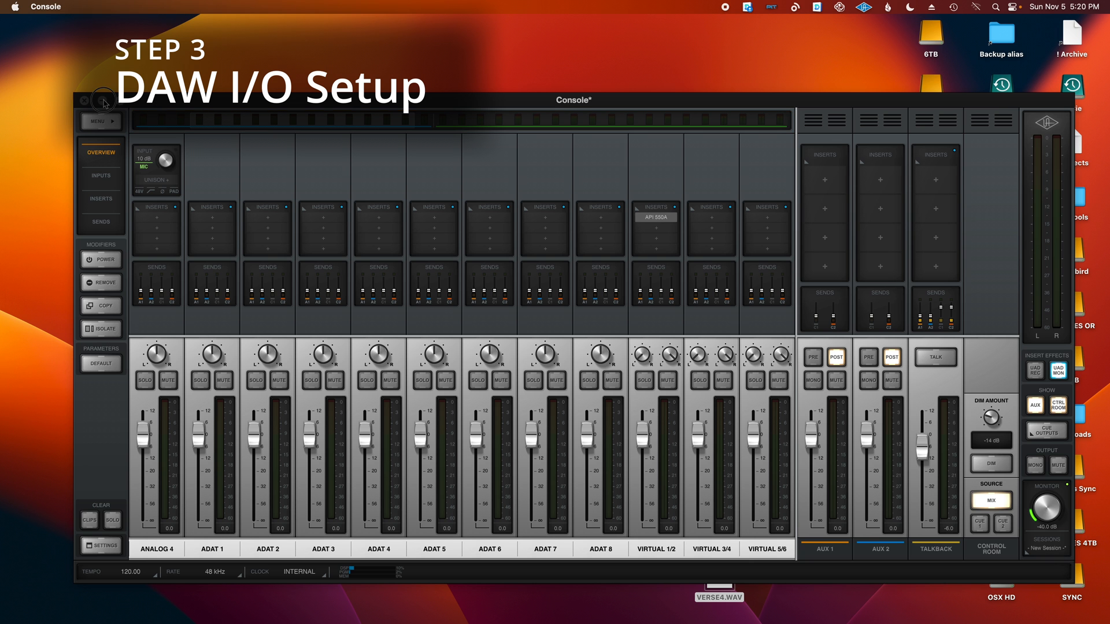
left_click(84, 100)
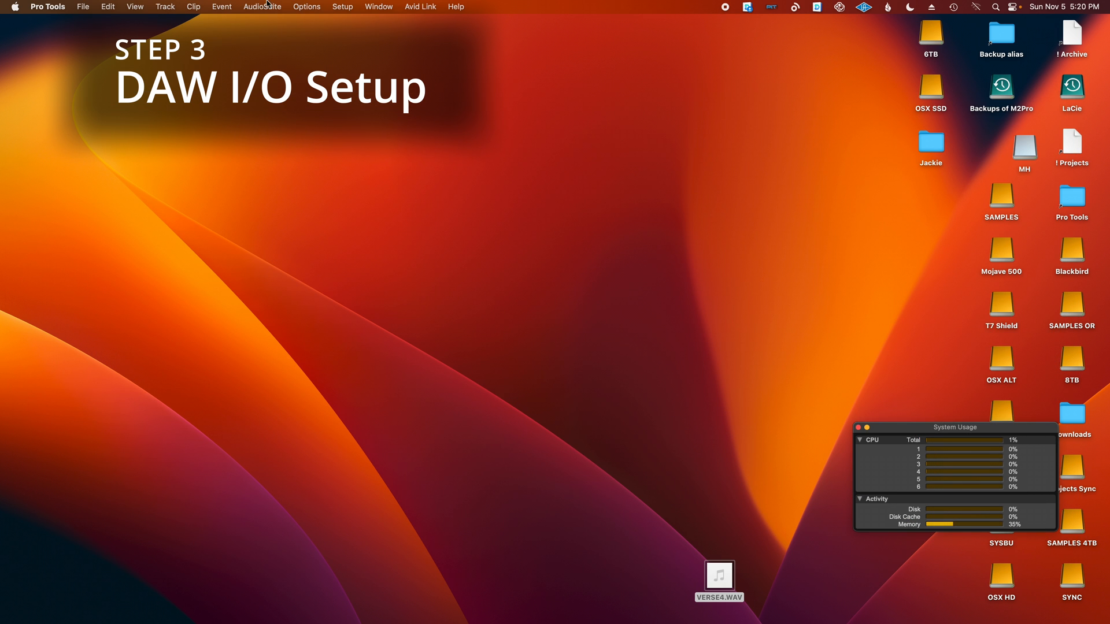
Create a new empty session named 'Apollo Record Back' from the Dashboard.
left_click(82, 7)
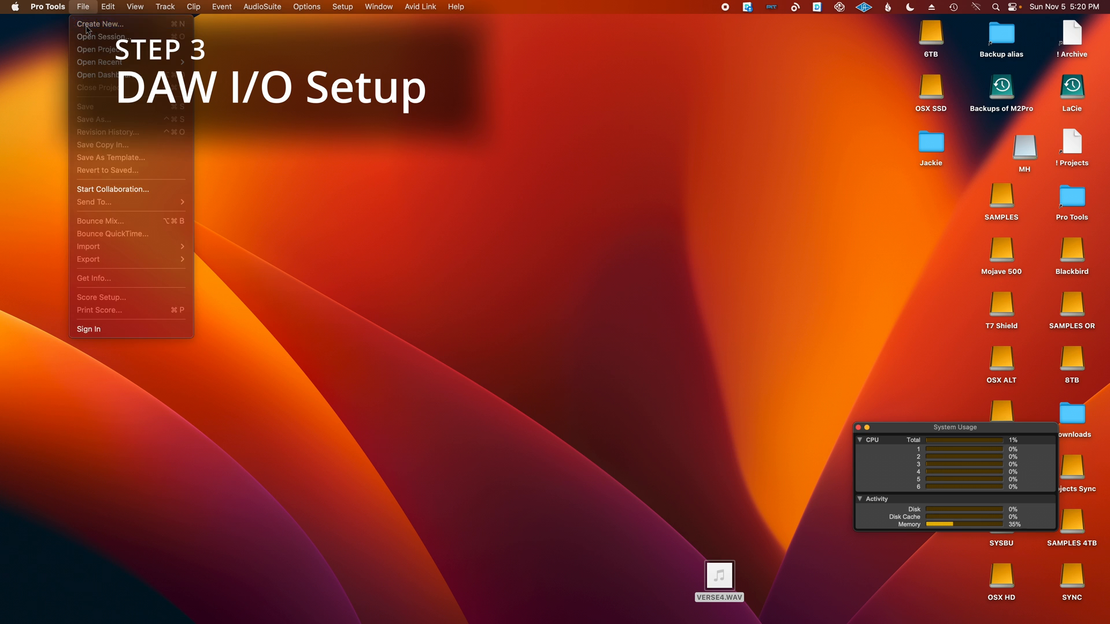
left_click(99, 23)
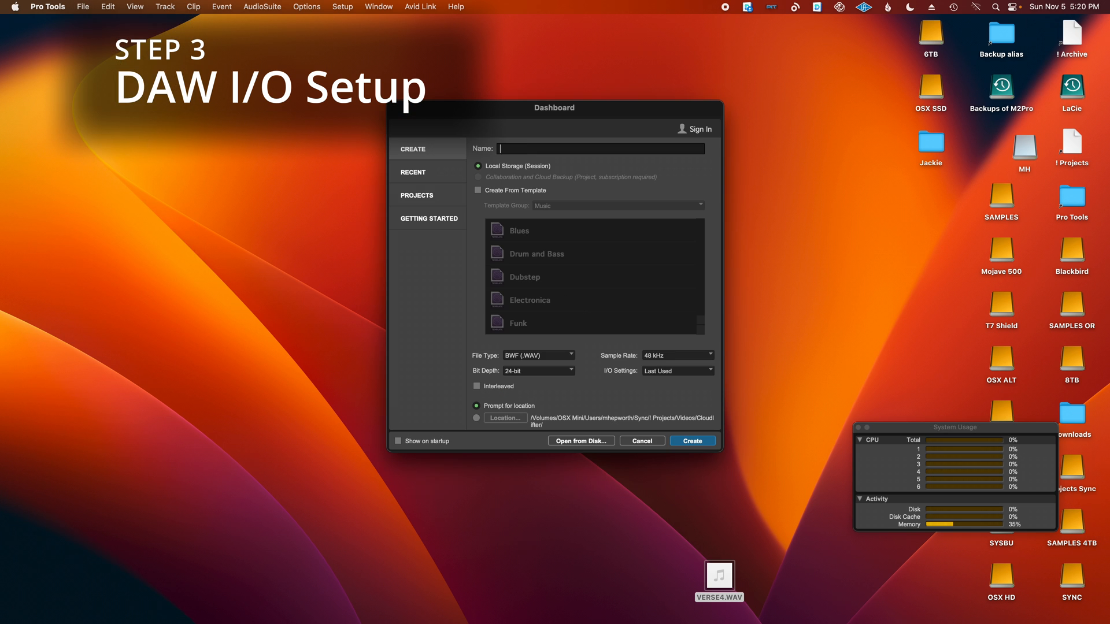
type("Apollo Record Ba")
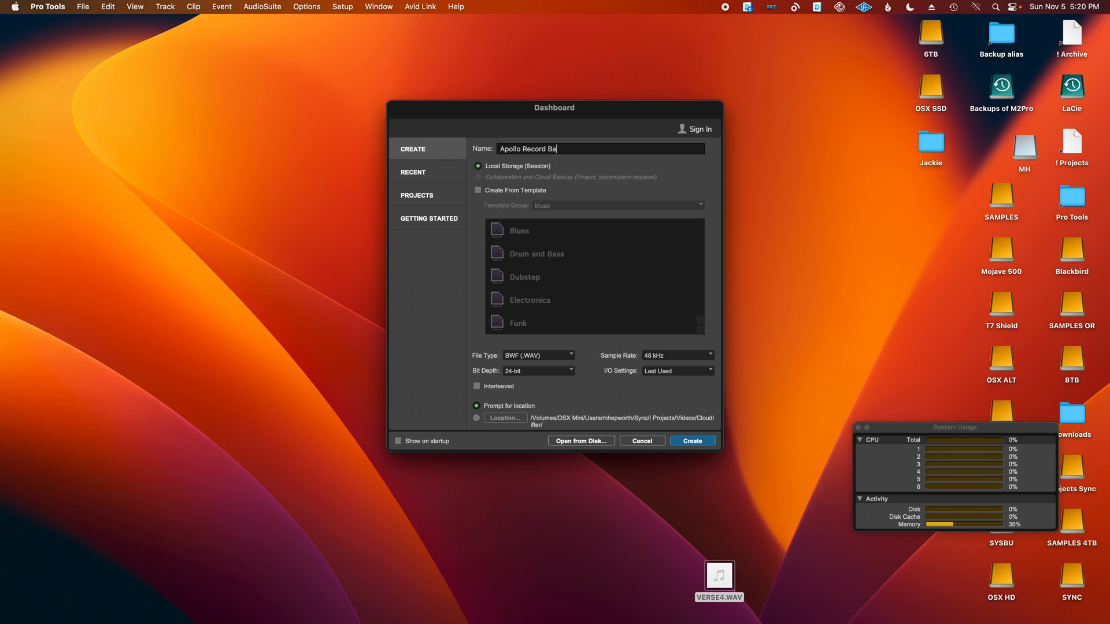
left_click(692, 440)
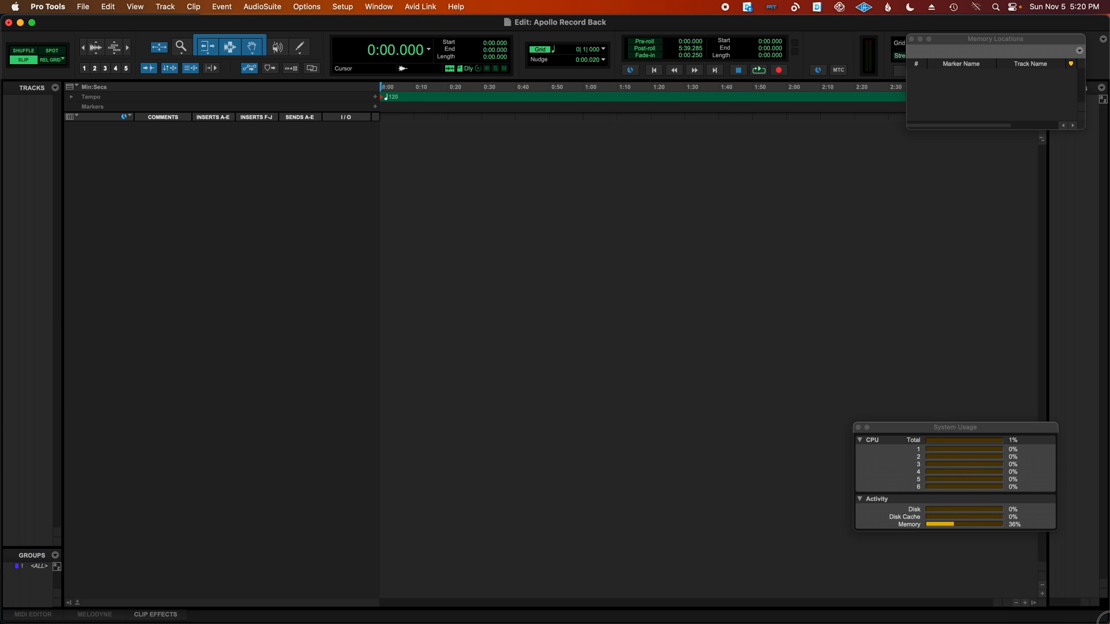
left_click(306, 7)
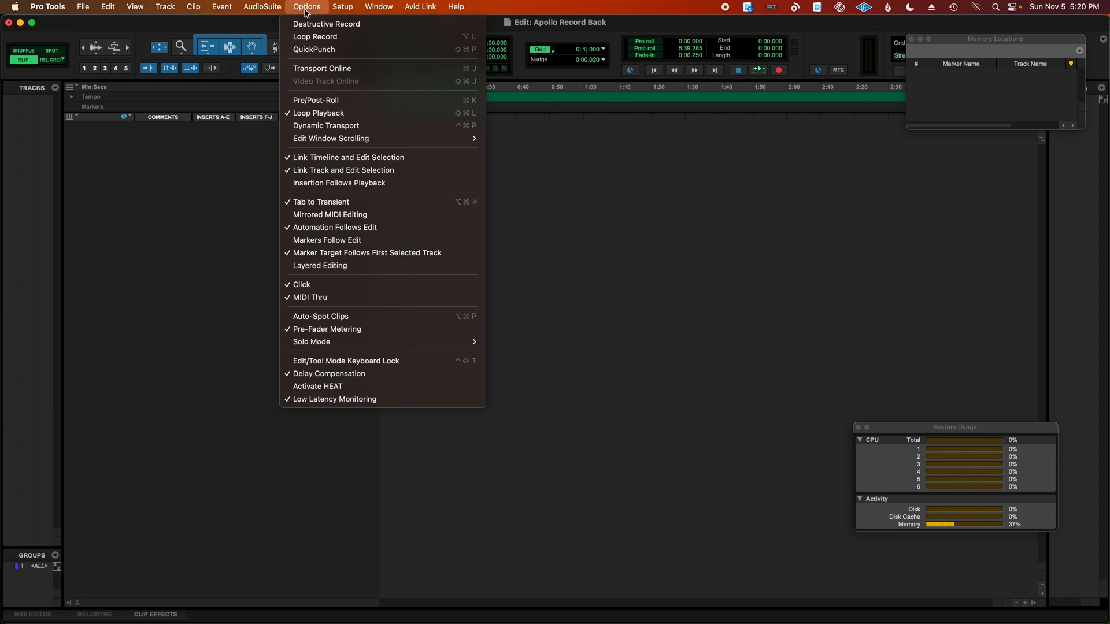
mouse_move(315, 12)
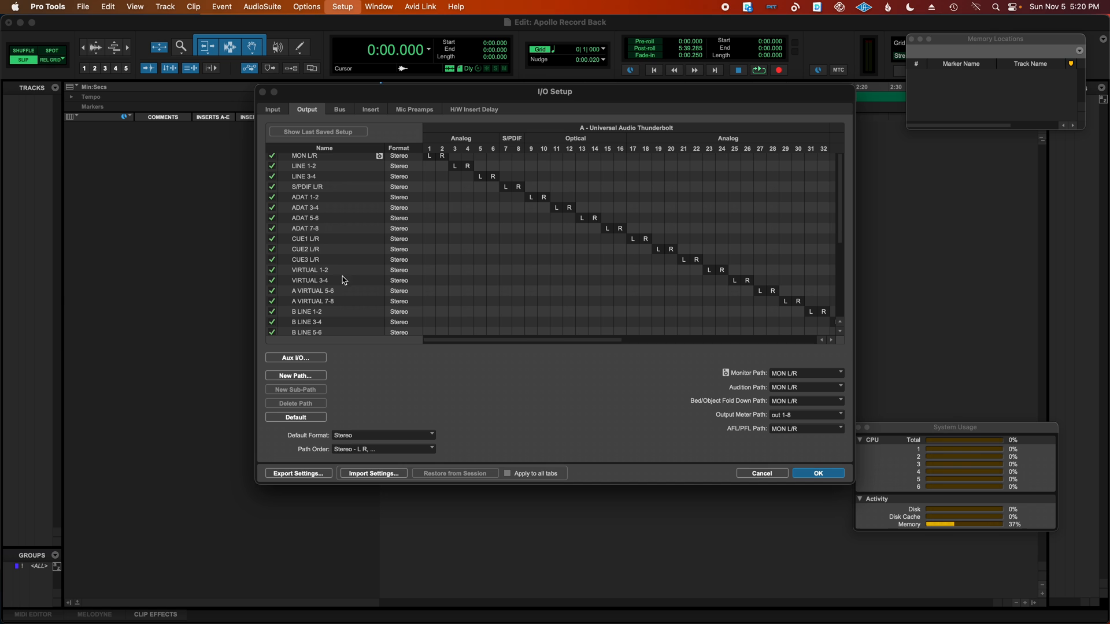
left_click(310, 270)
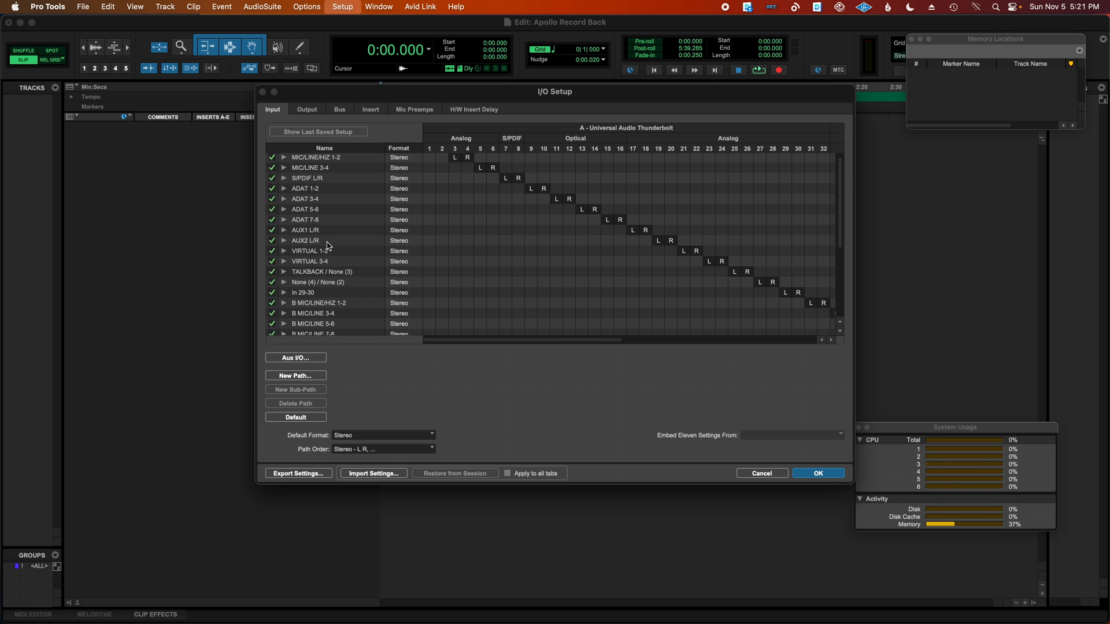
left_click(310, 245)
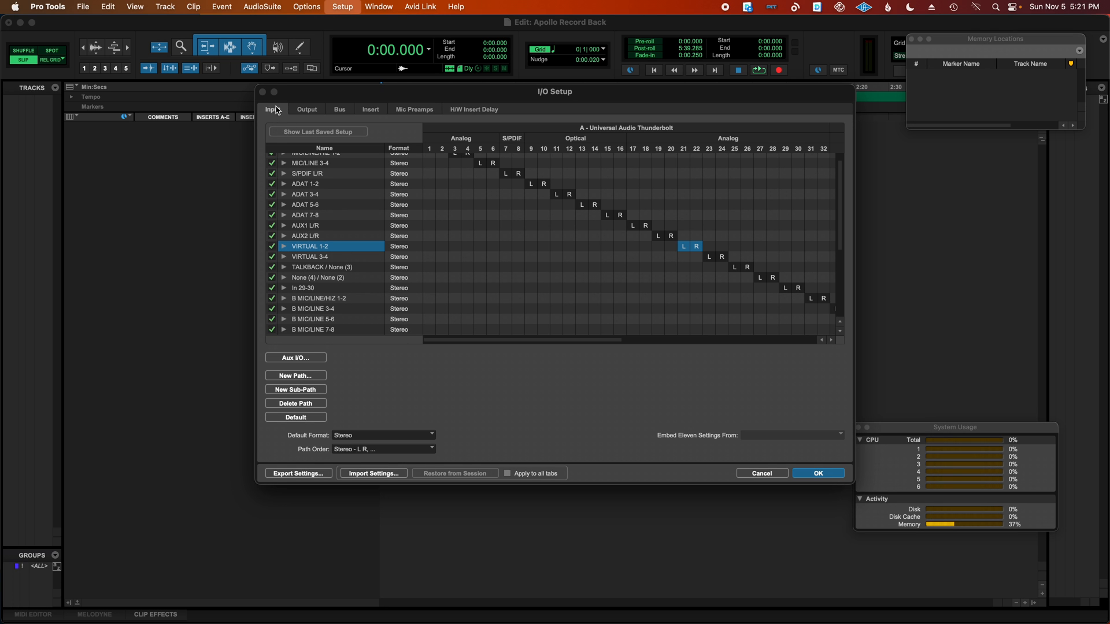
mouse_move(716, 474)
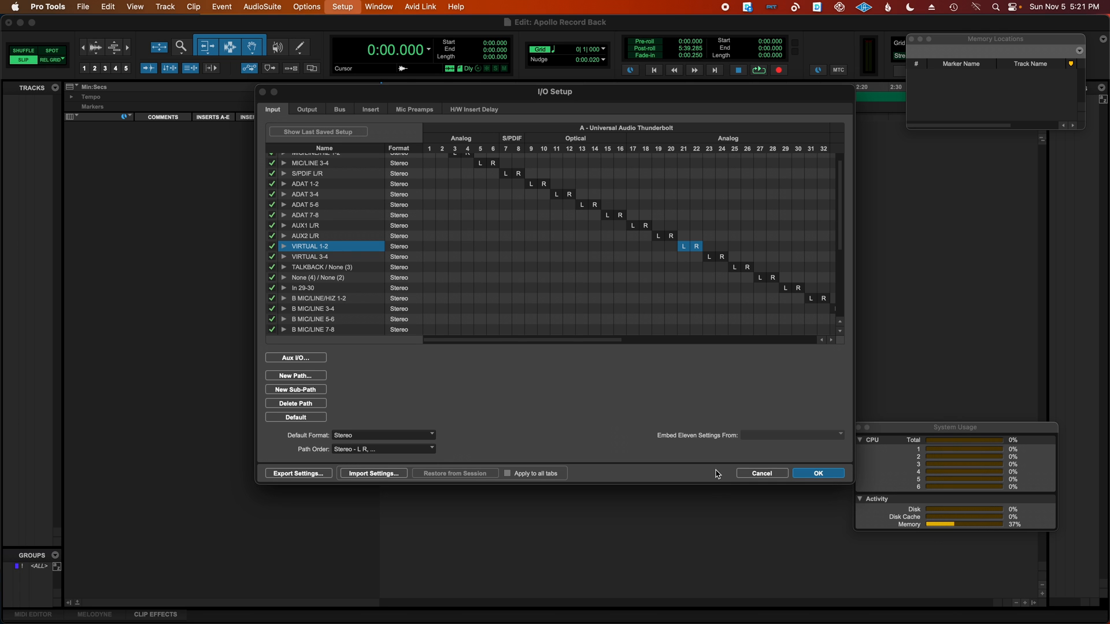
left_click(817, 473)
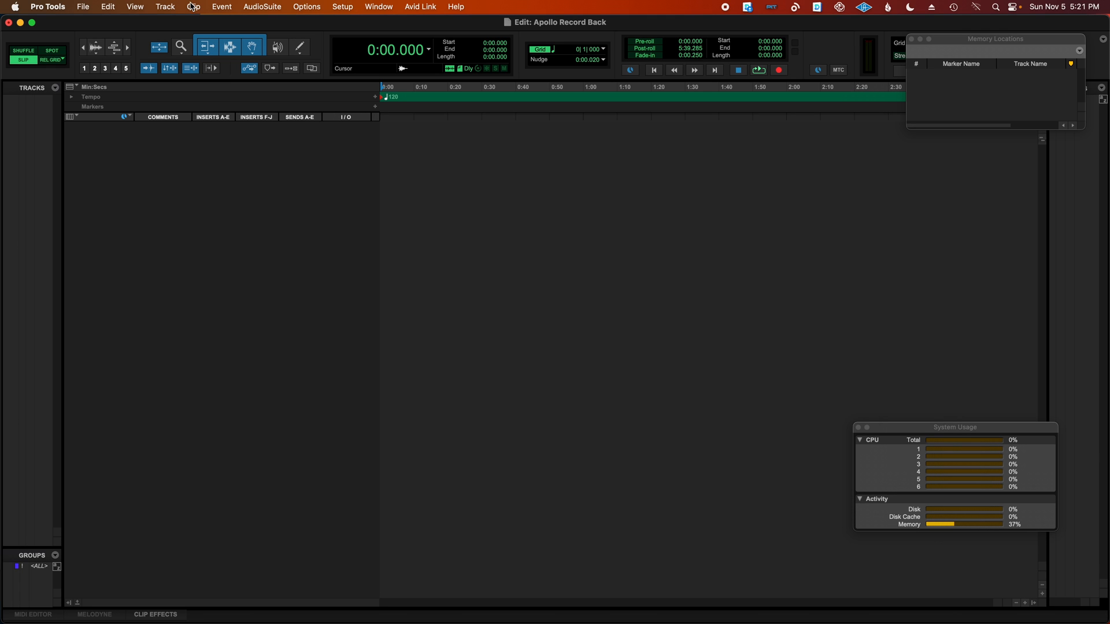
Add a stereo audio track Audio 1 and feed its input from VIRTUAL 1-2.
left_click(165, 7)
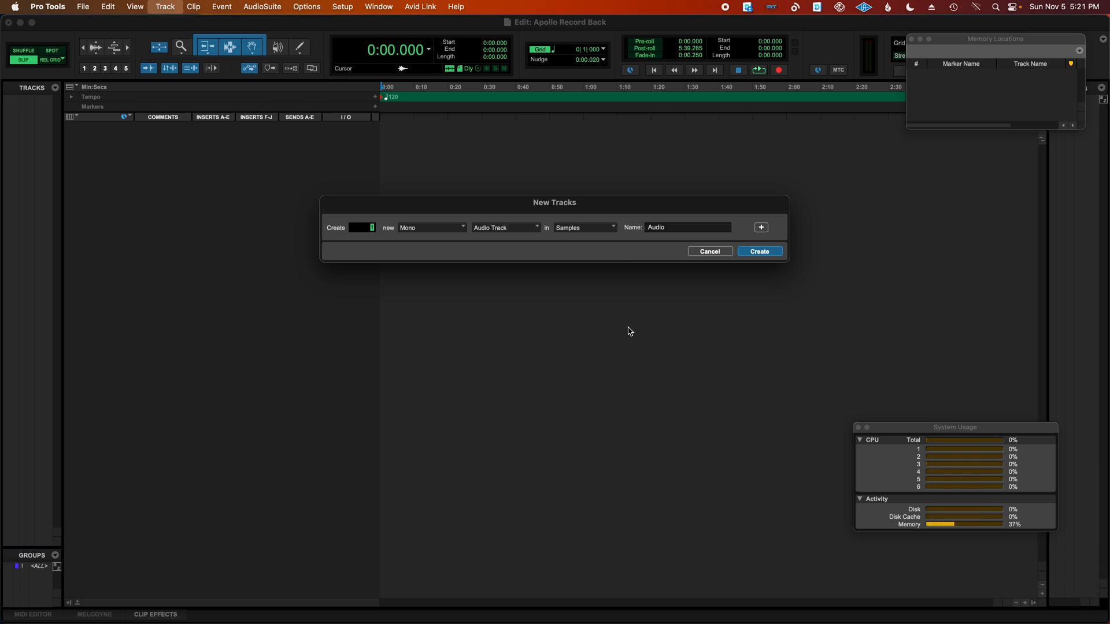
left_click(430, 227)
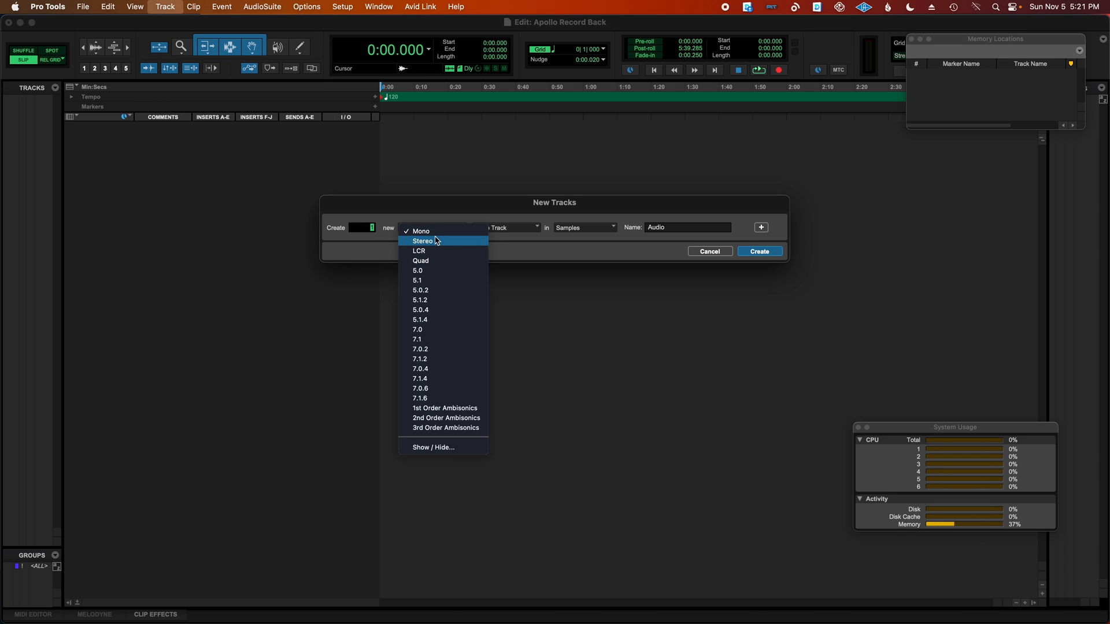
left_click(423, 241)
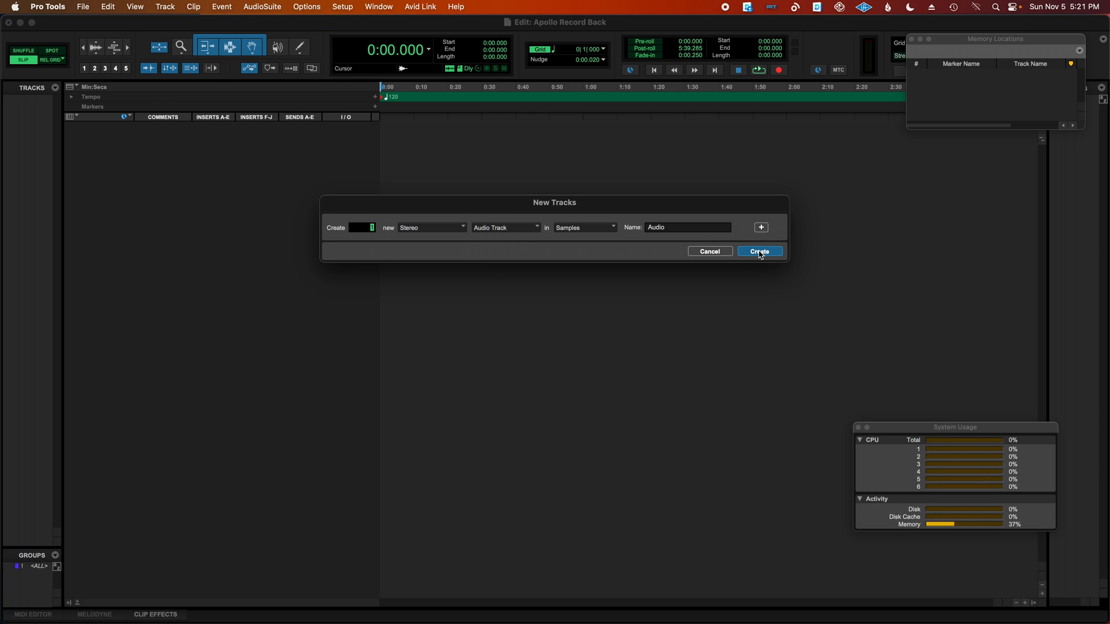
left_click(758, 250)
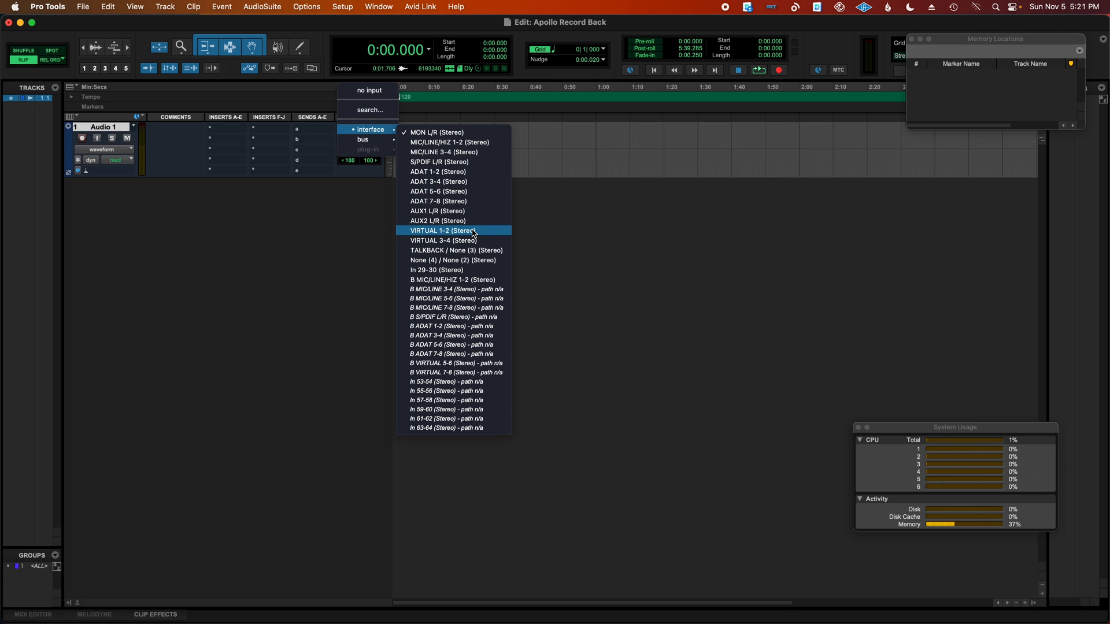
left_click(443, 231)
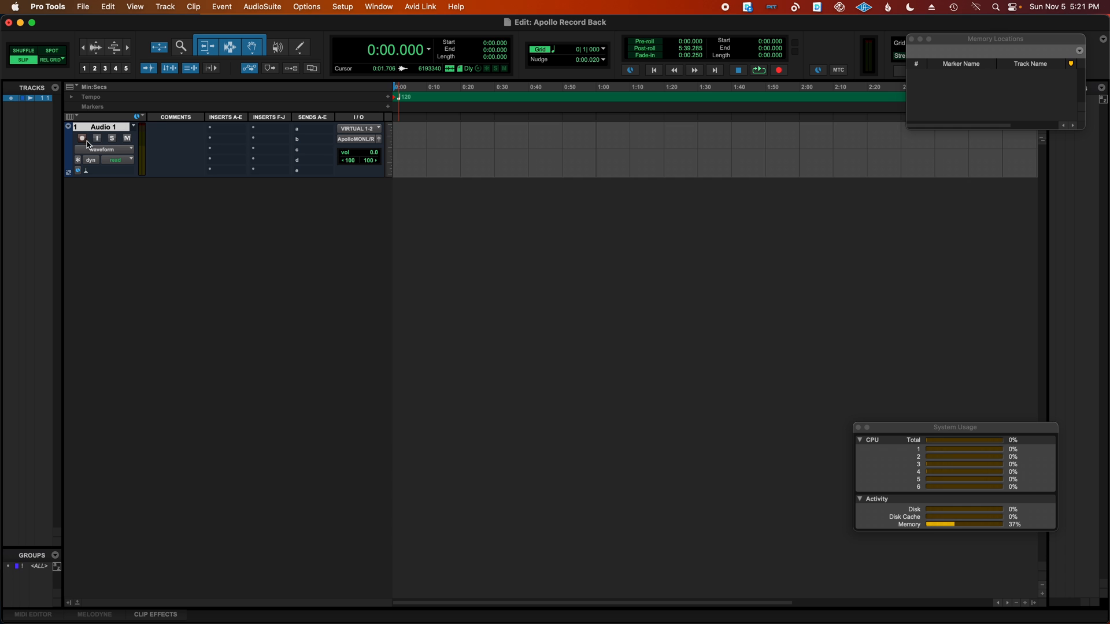
left_click(342, 7)
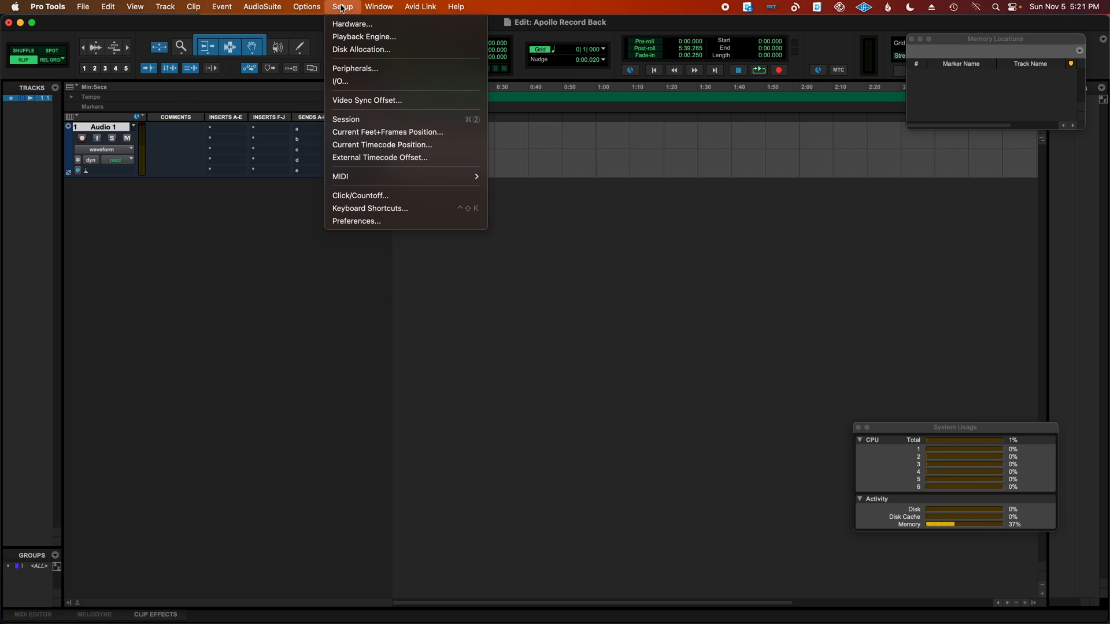
mouse_move(415, 26)
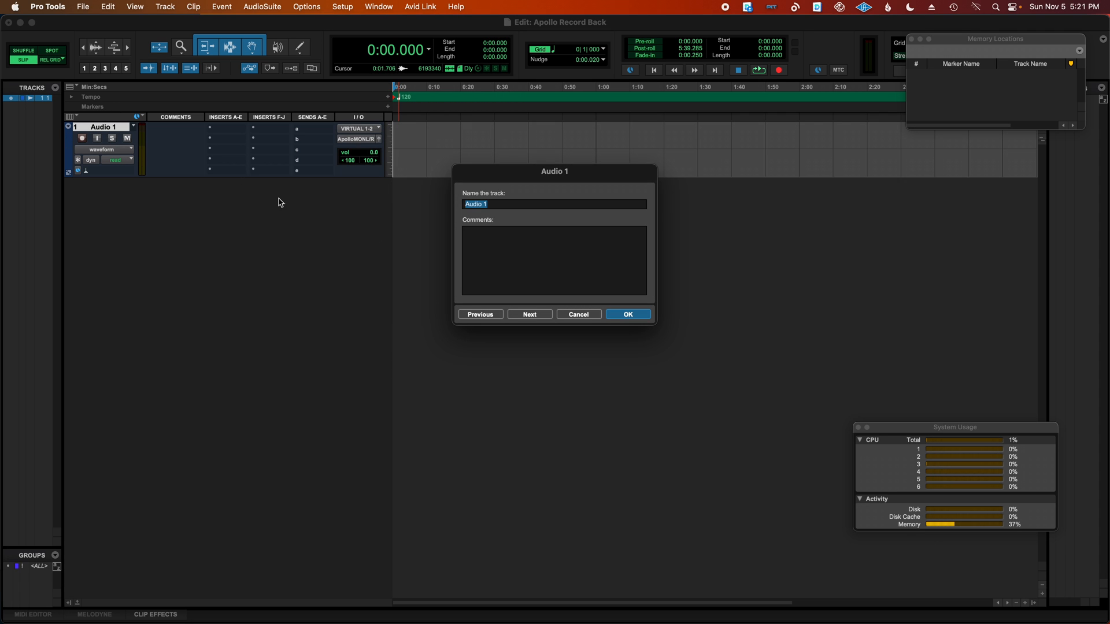
Name the track 'Computer Playback' and arm the session for recording.
type("Computer Play")
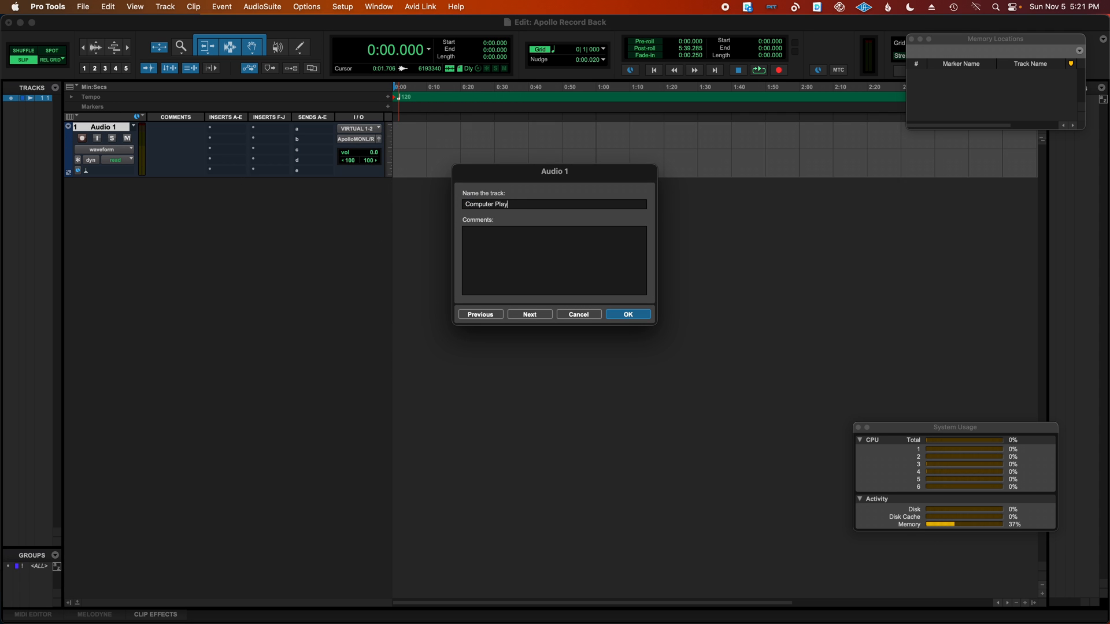
left_click(626, 313)
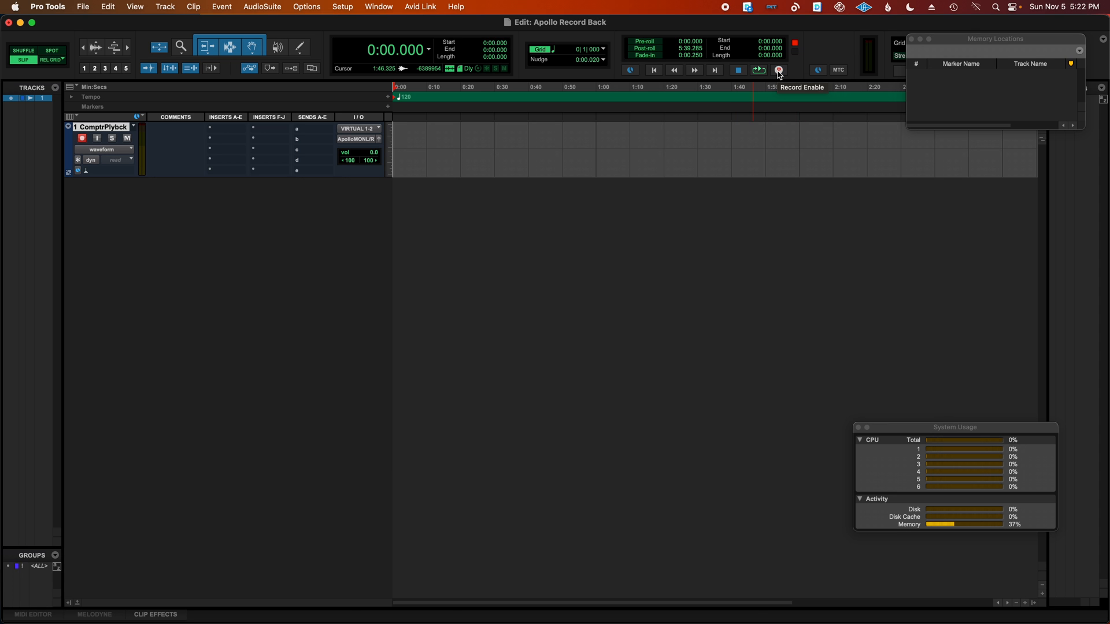
left_click(778, 71)
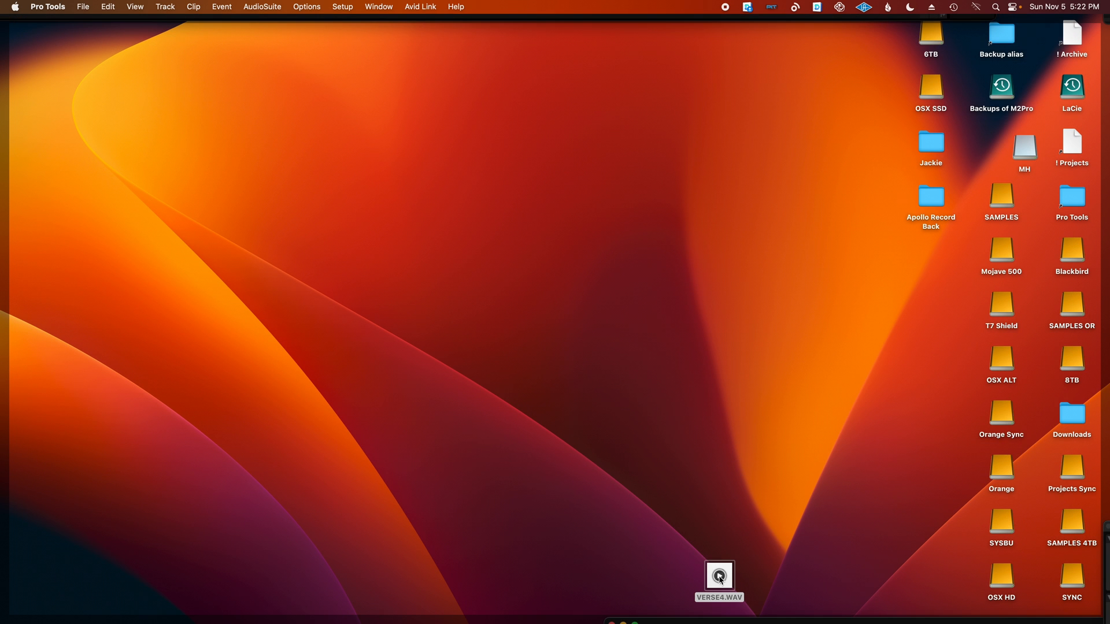
Record VERSE4.WAV's Quick Look playback into a Computer Playback_01 clip, skipping ahead partway.
left_click(718, 574)
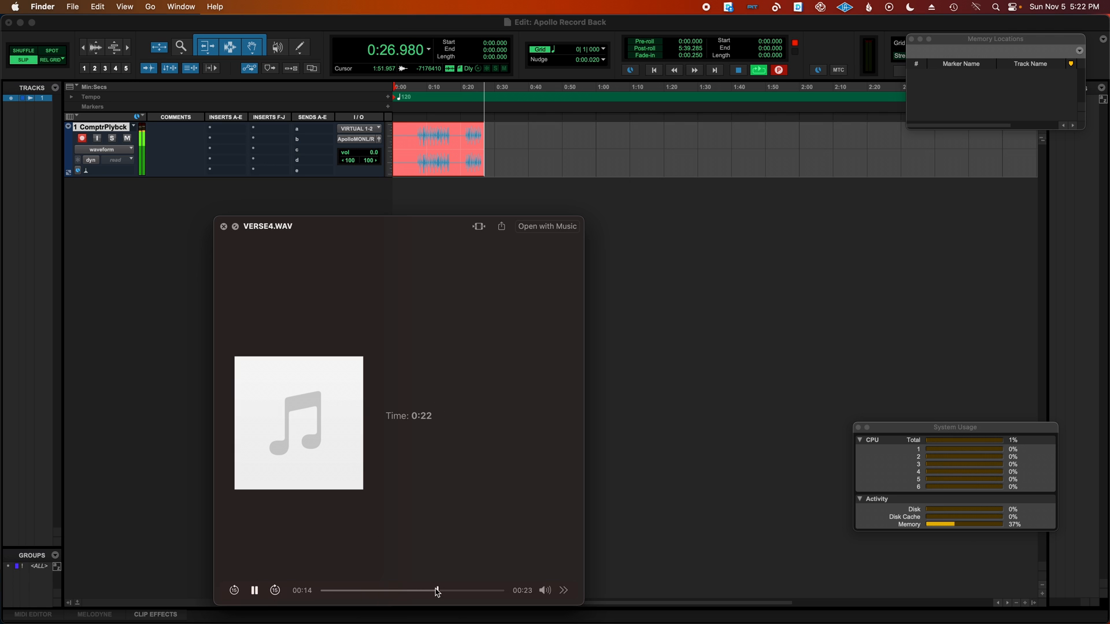
left_click_drag(437, 591, 392, 591)
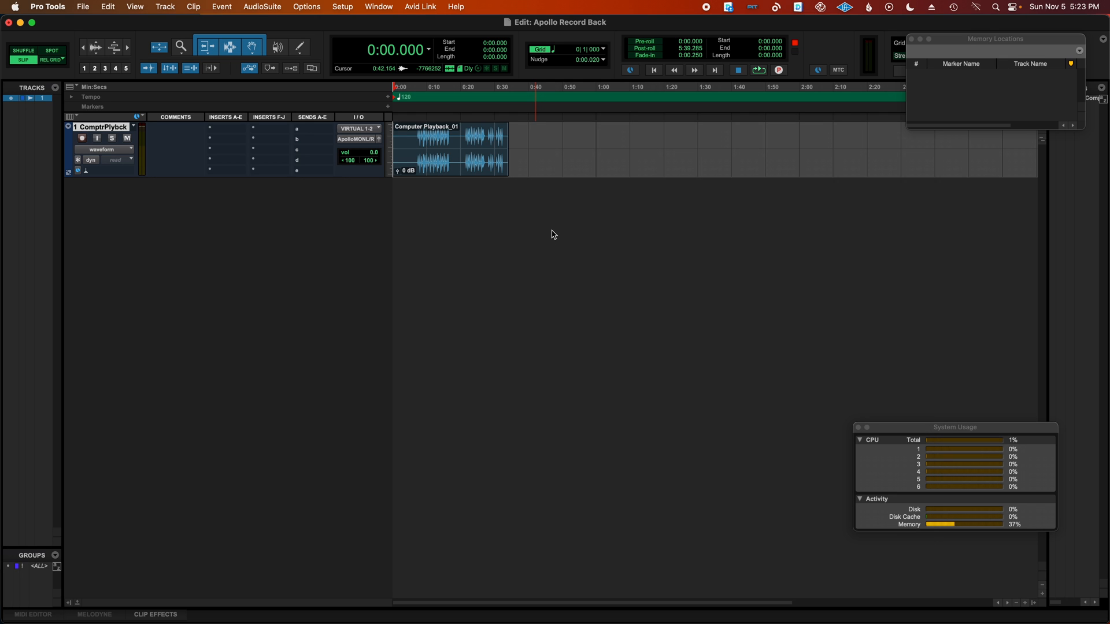
mouse_move(644, 340)
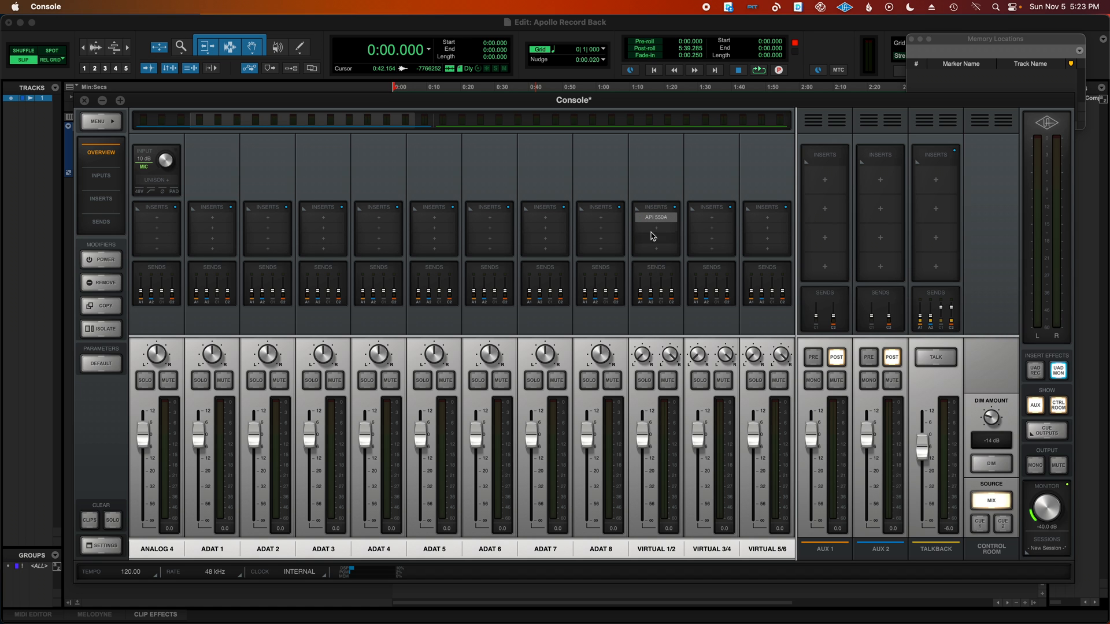
mouse_move(677, 209)
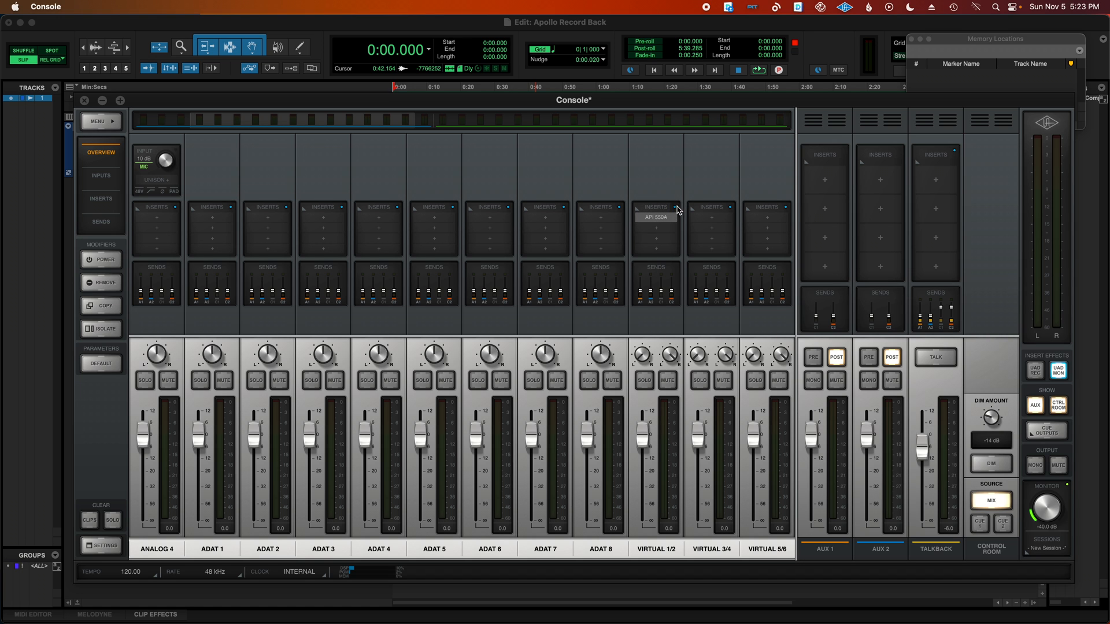